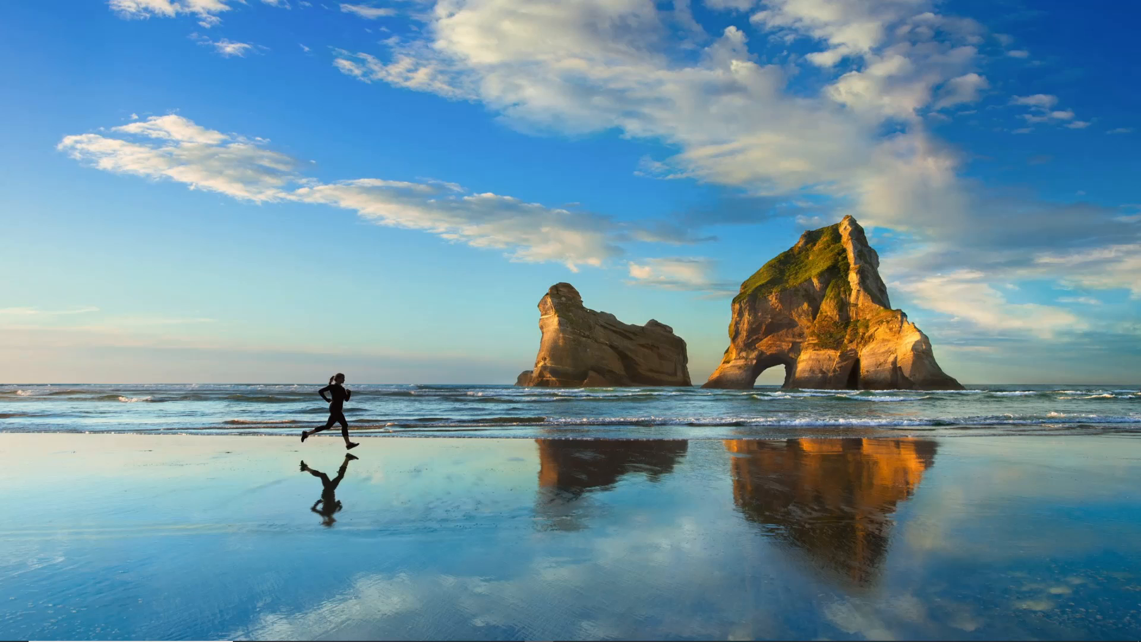
Open the taskbar search panel from the Windows 10 desktop
left_click(130, 623)
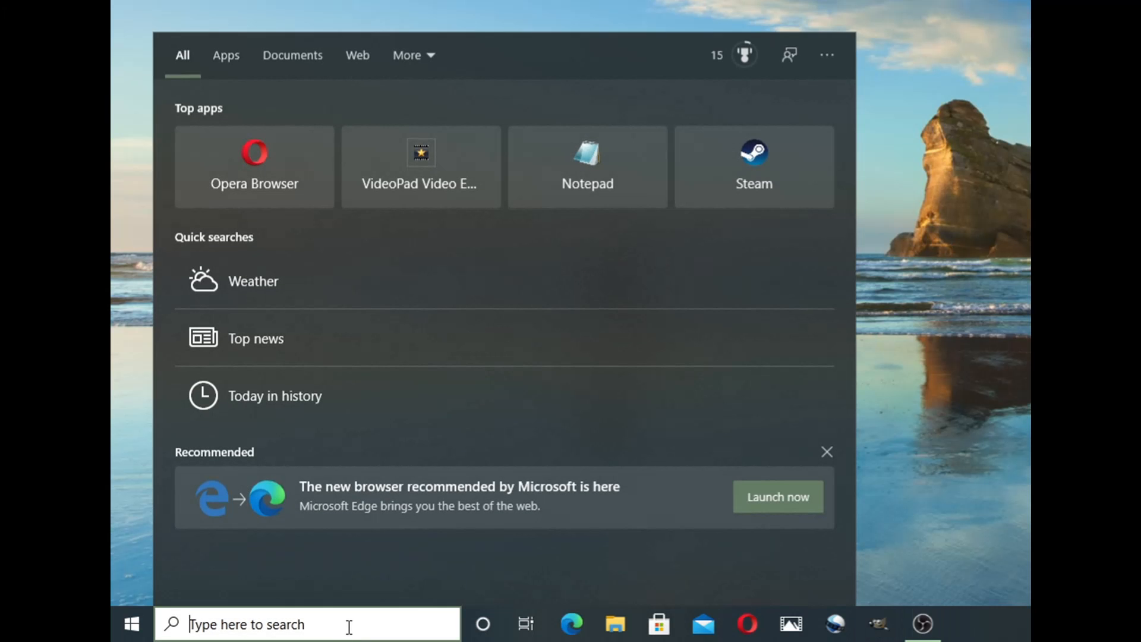
Search 'maint' and bring up the Security and Maintenance page in Control Panel
type("maint")
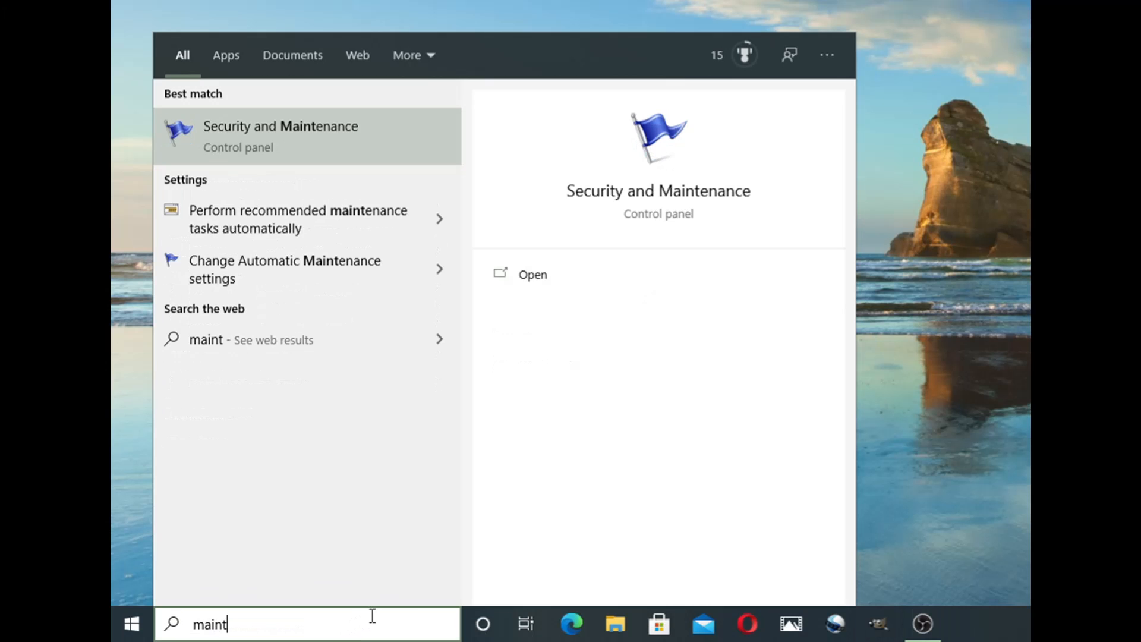
left_click(280, 136)
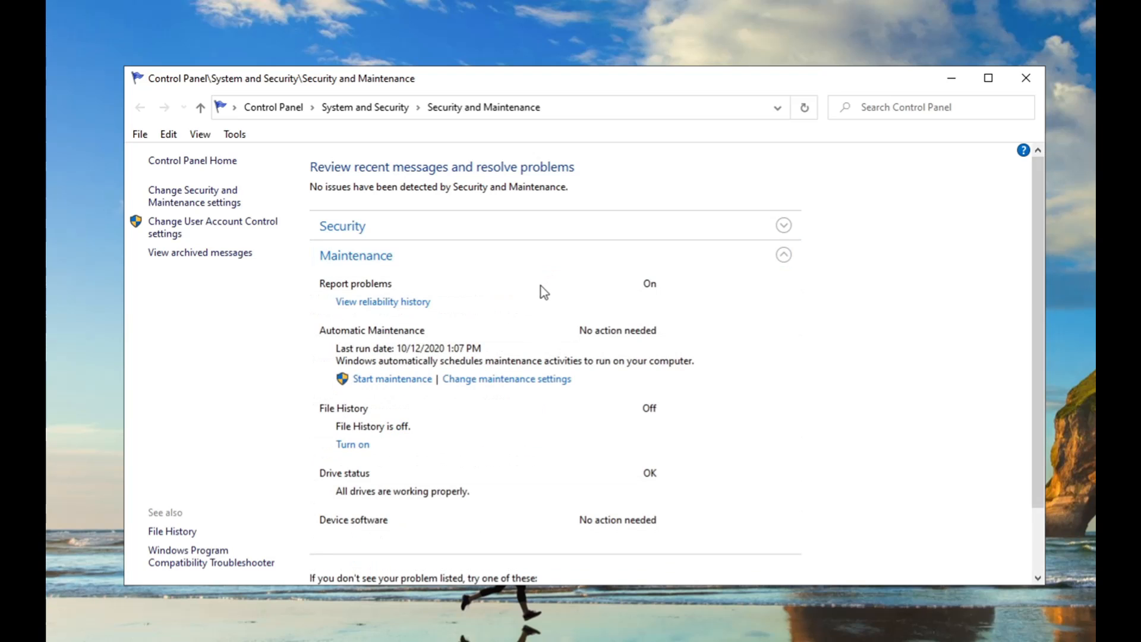
mouse_move(444, 383)
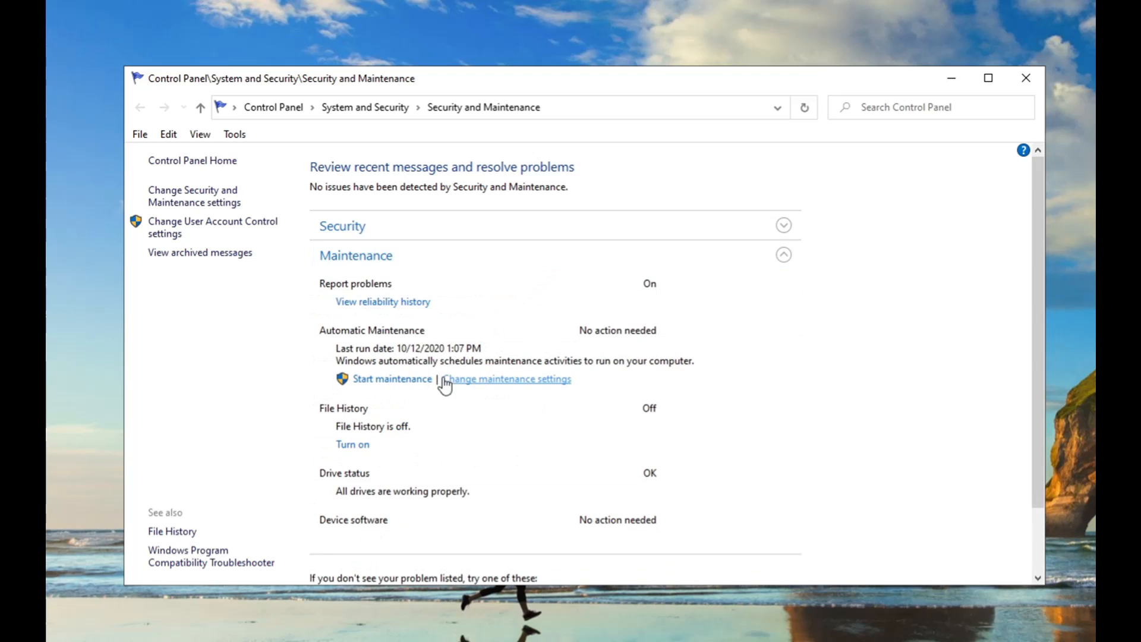
mouse_move(434, 421)
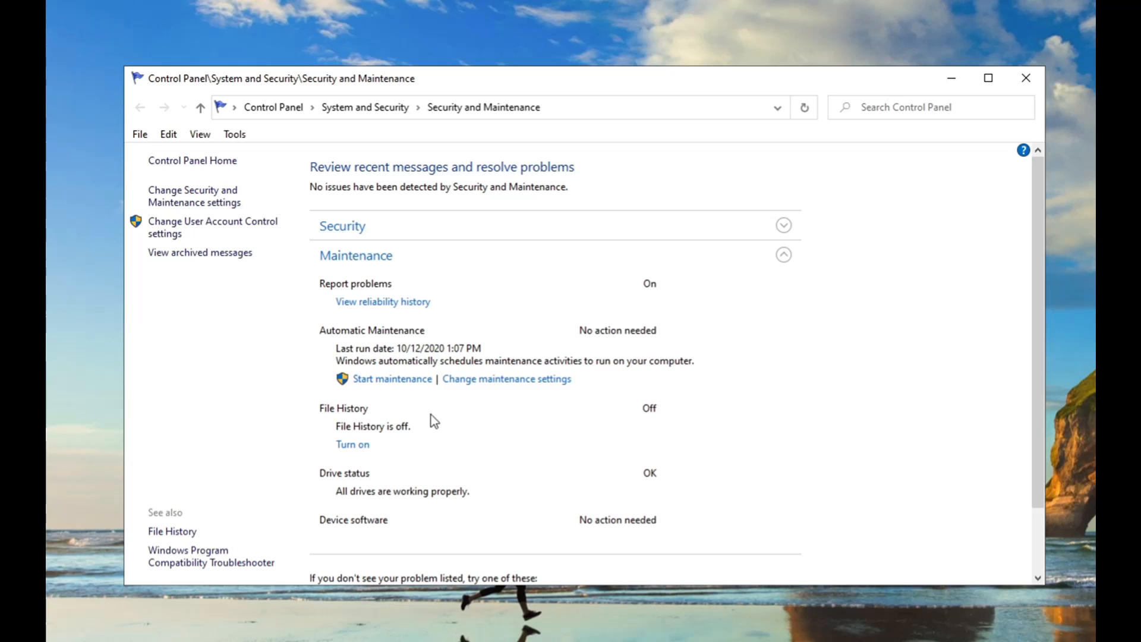
mouse_move(518, 453)
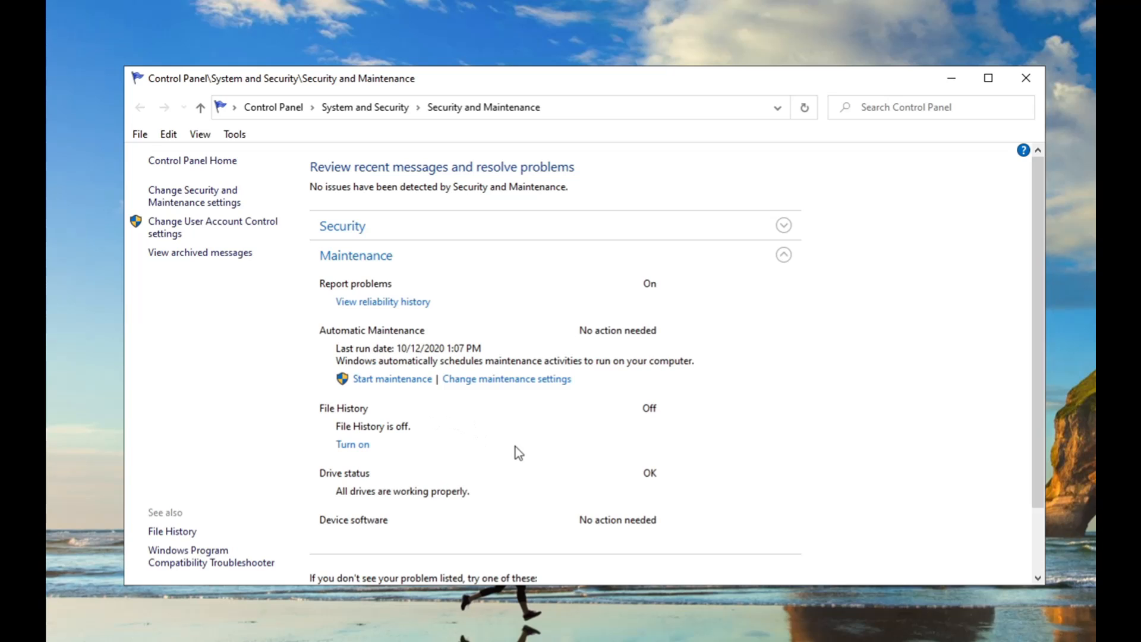
mouse_move(561, 430)
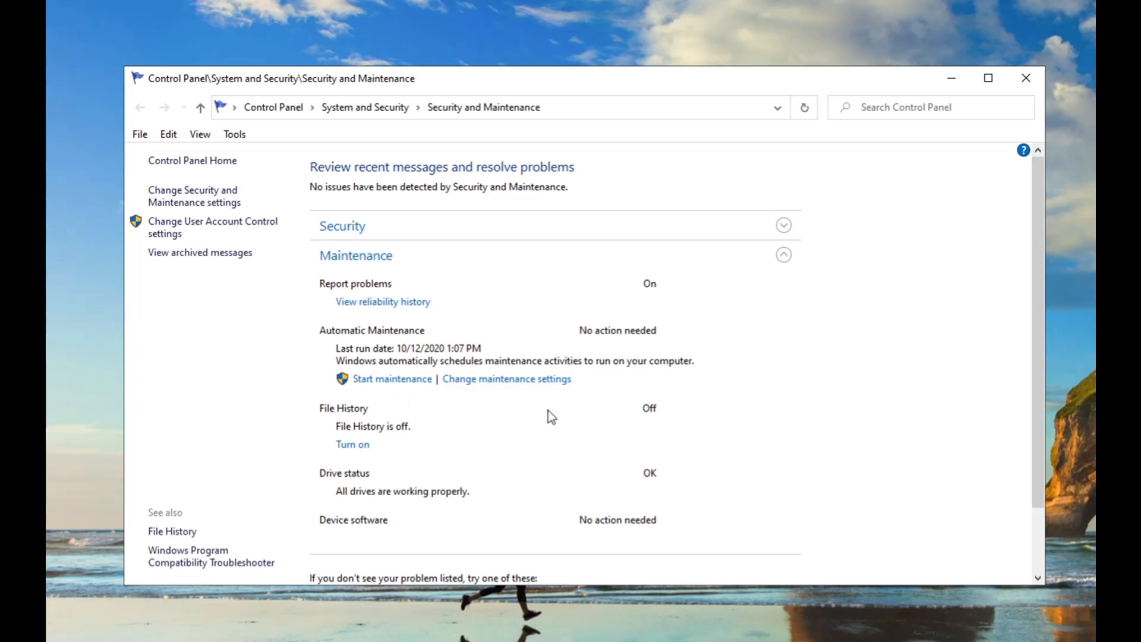
left_click(84, 625)
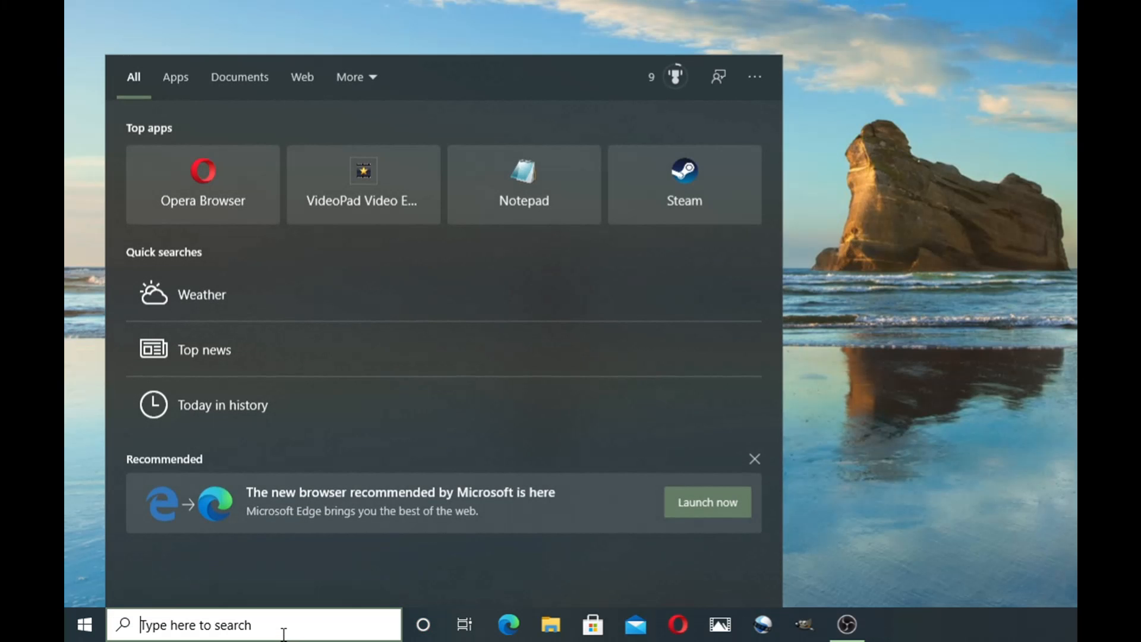
Search 'viru' and open Windows Security's Virus & threat protection settings
type("viru")
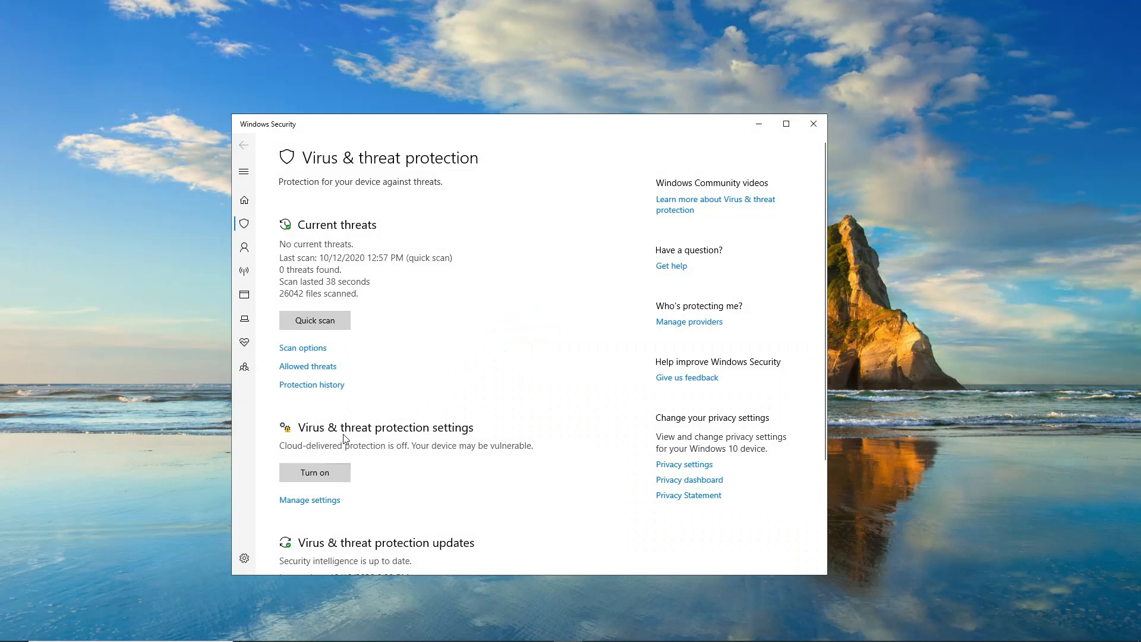
left_click(309, 500)
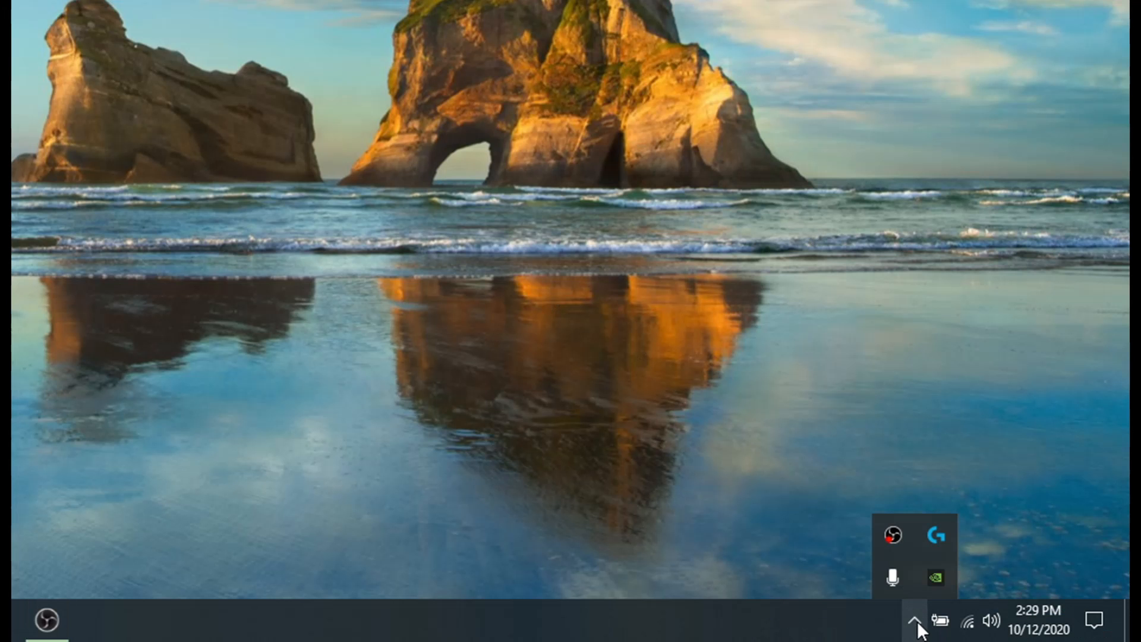
mouse_move(892, 535)
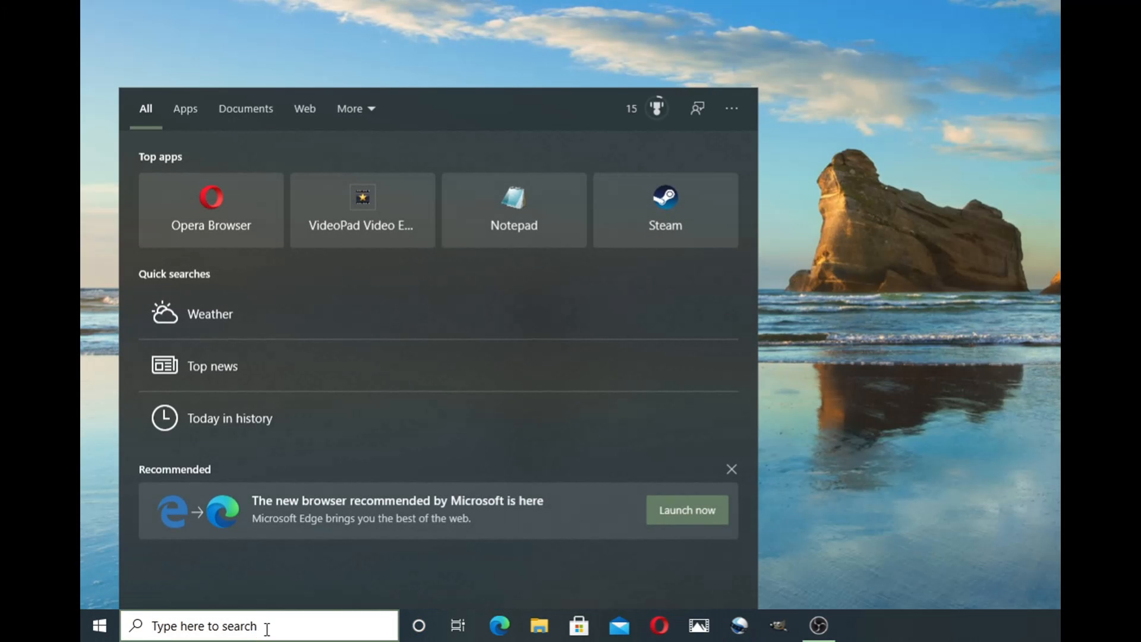
Launch System Configuration by searching 'confi' and view its Services list
type("config")
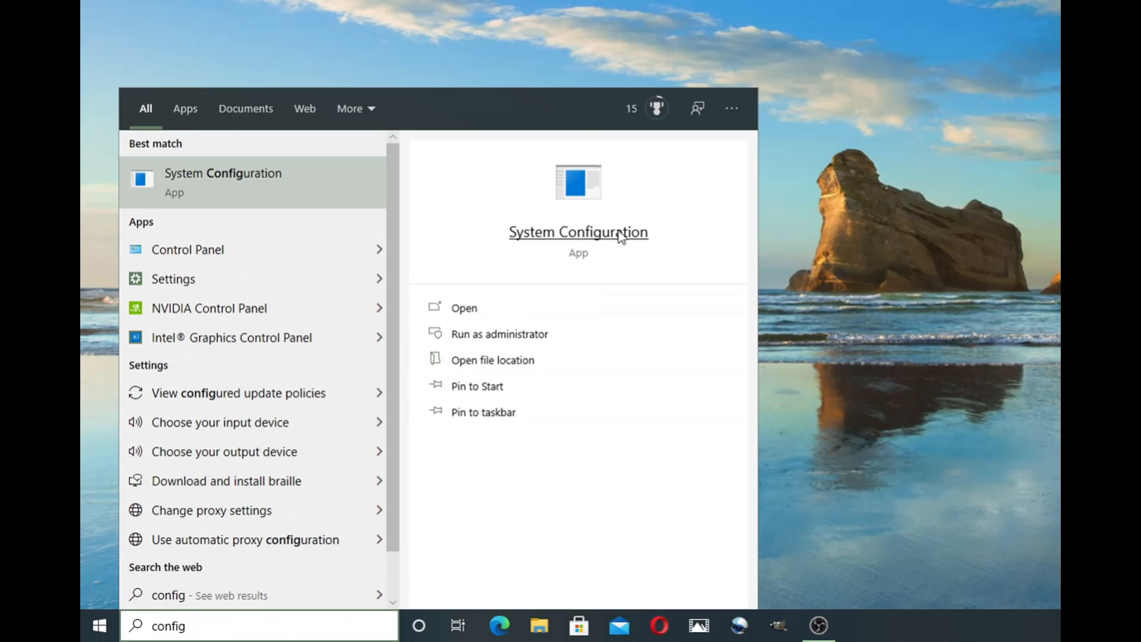
left_click(463, 307)
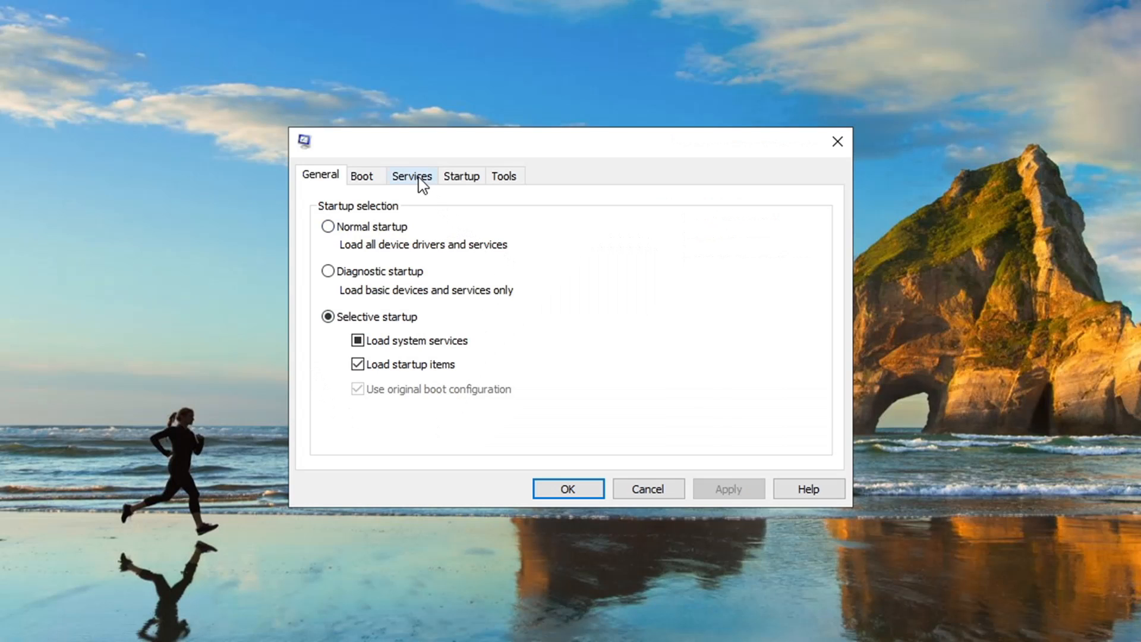
left_click(412, 175)
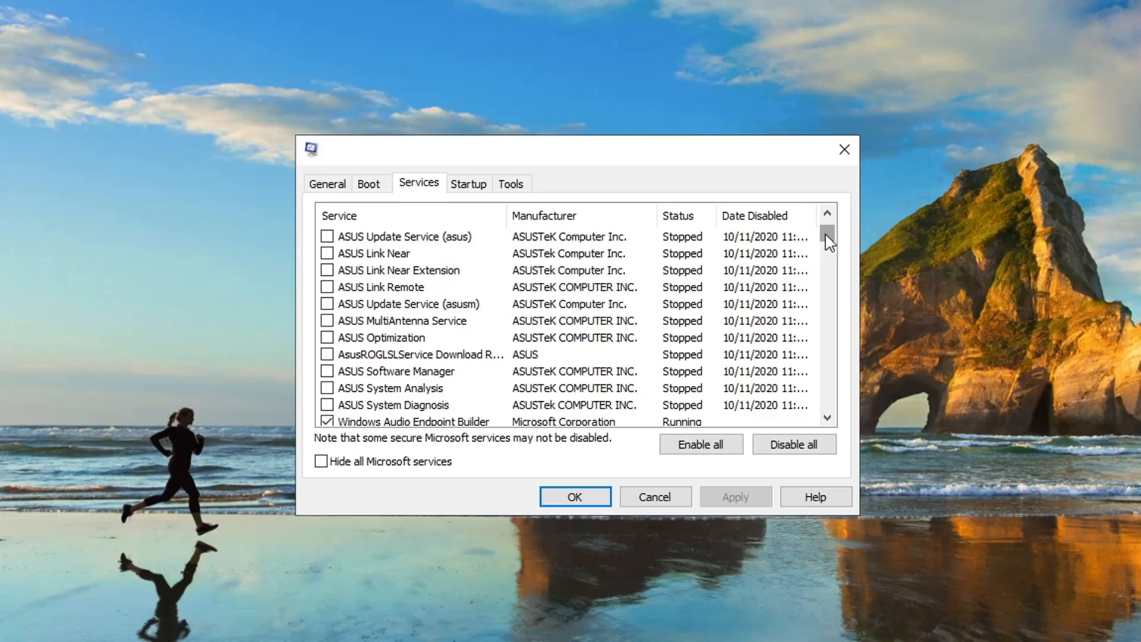
scroll("down", 3)
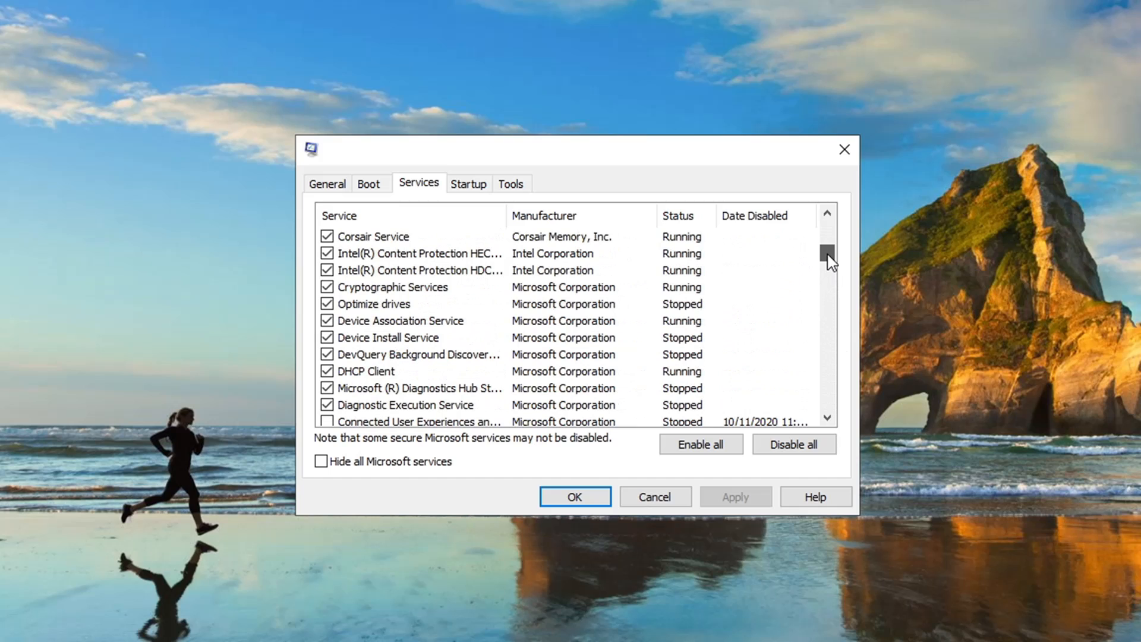
scroll("up", 3)
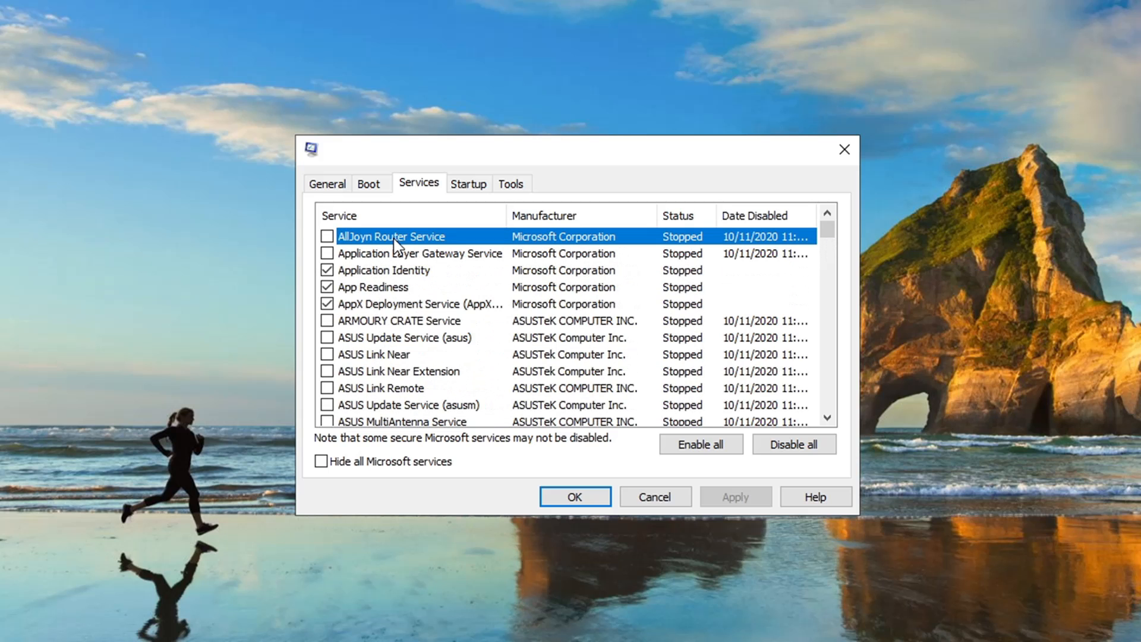
mouse_move(453, 271)
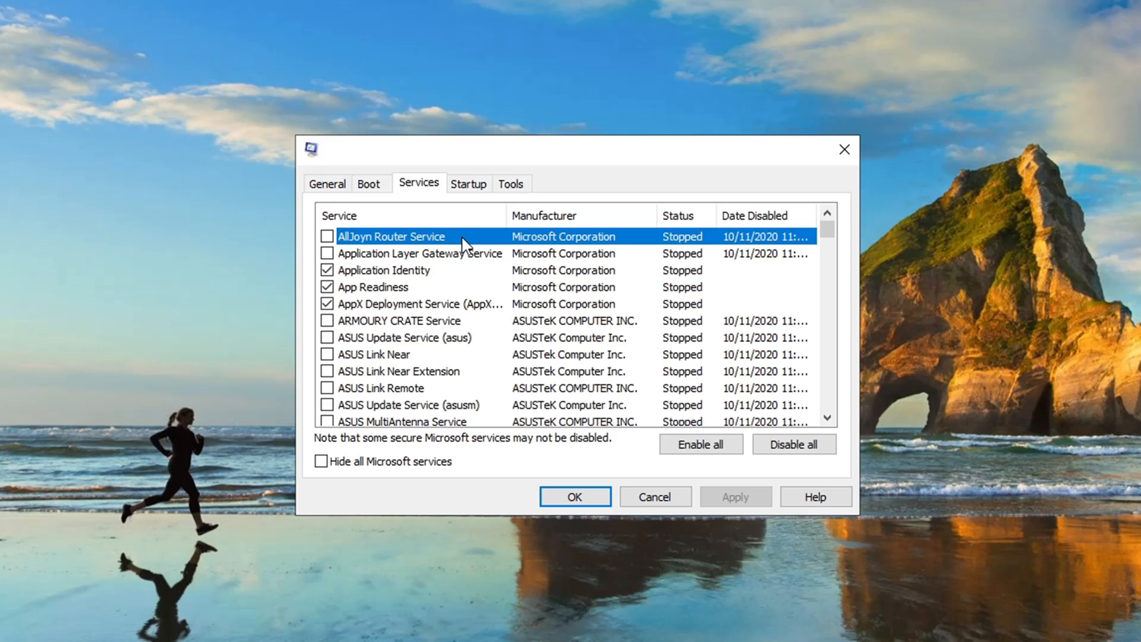
mouse_move(484, 265)
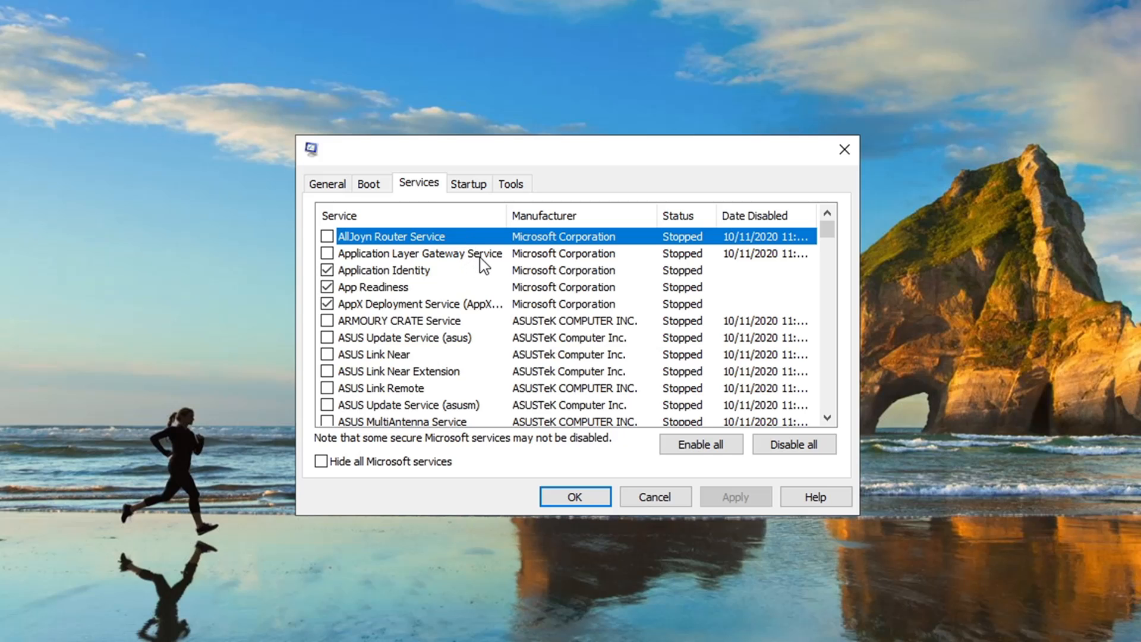
mouse_move(461, 333)
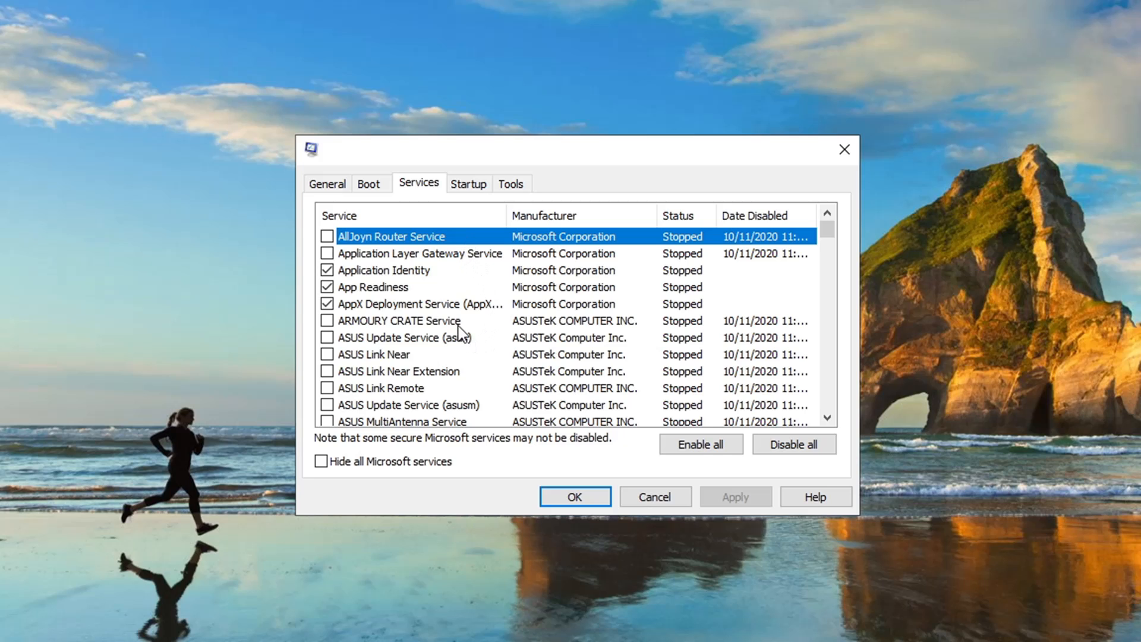
scroll("down", 3)
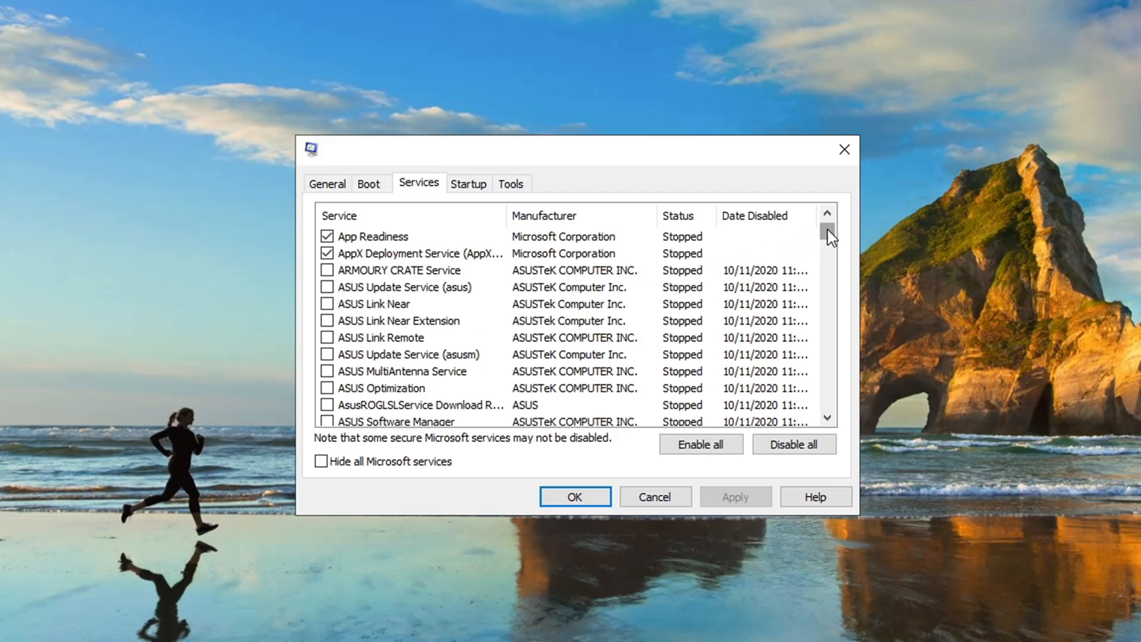
scroll("down", 3)
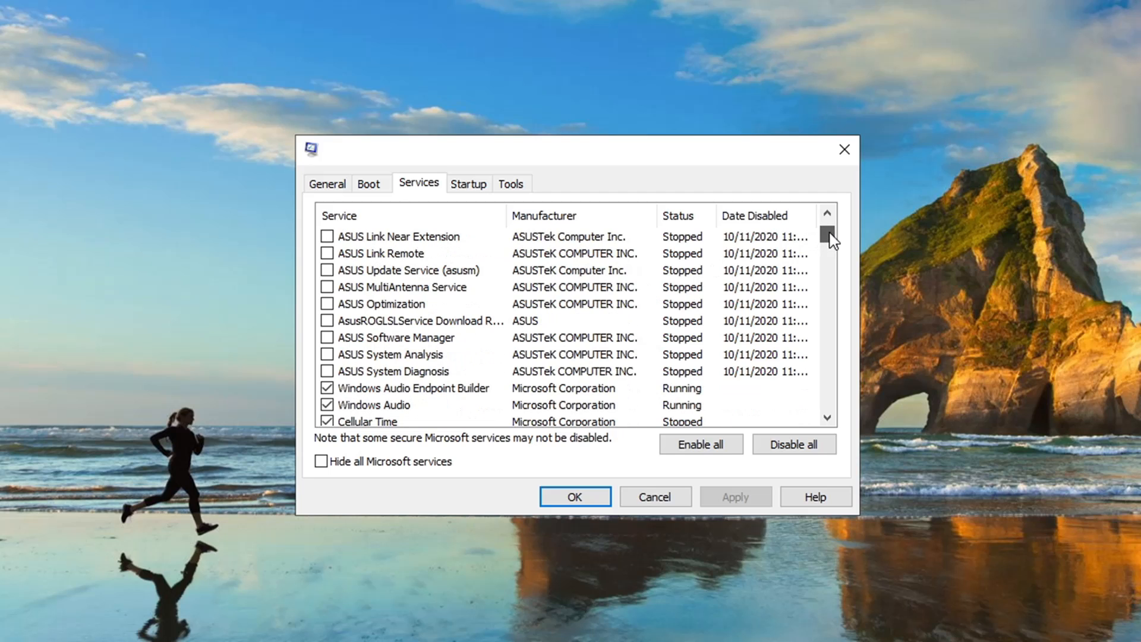
scroll("down", 3)
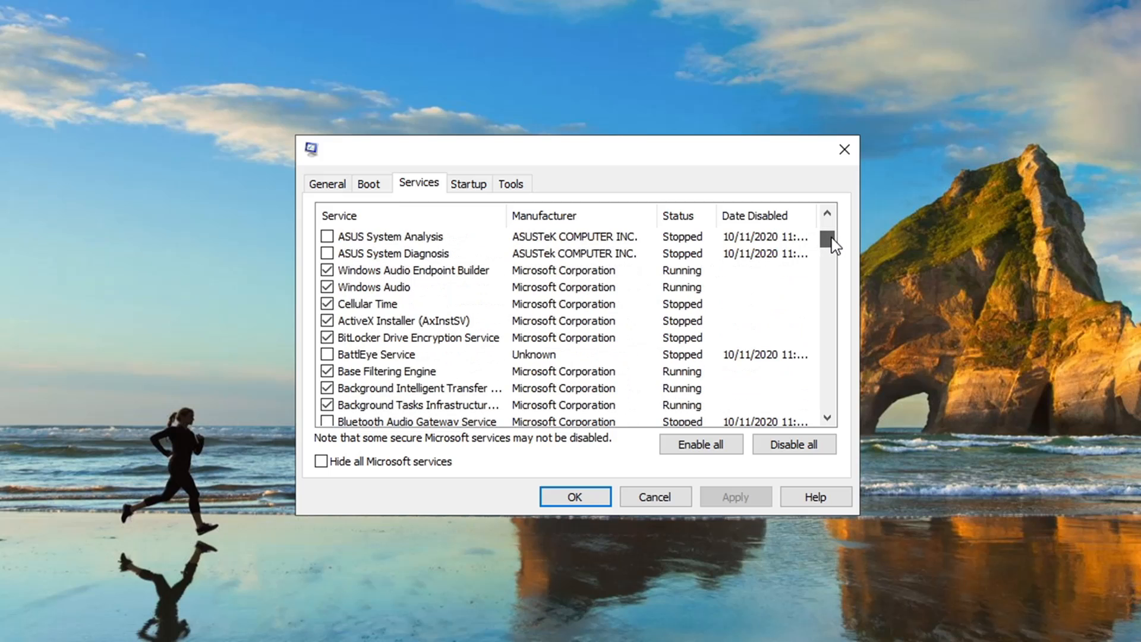
scroll("down", 3)
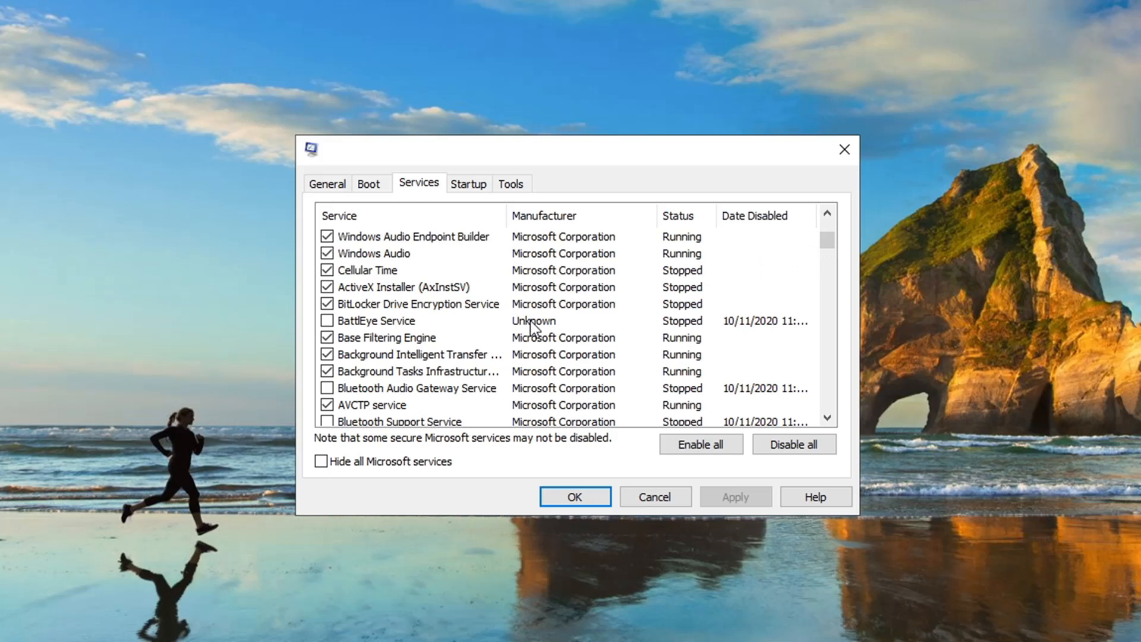
mouse_move(609, 313)
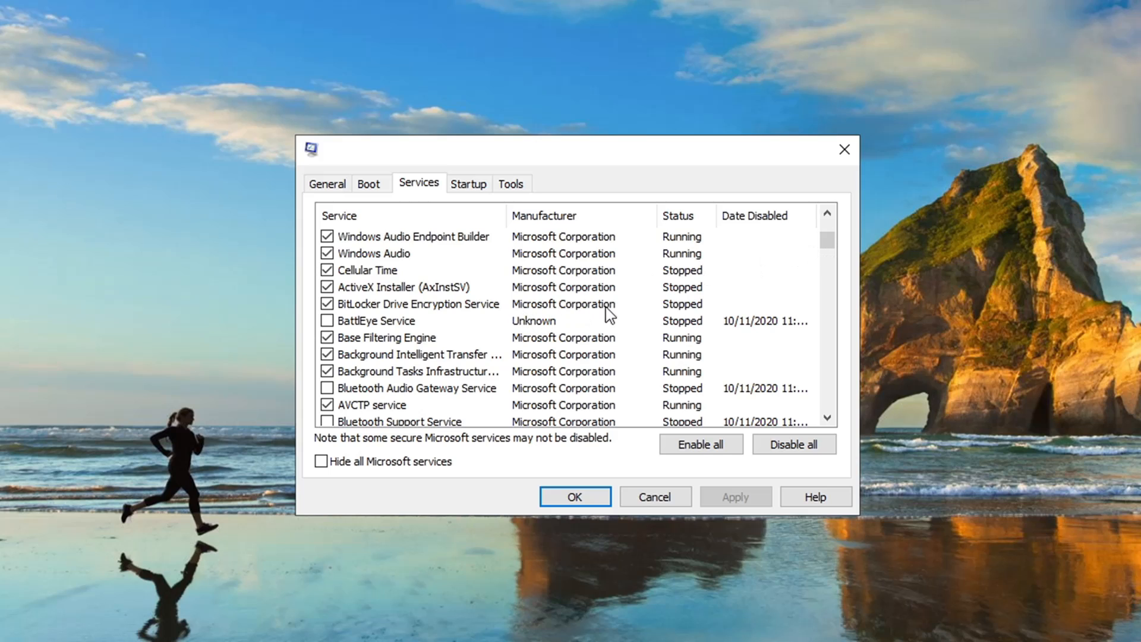
scroll("down", 3)
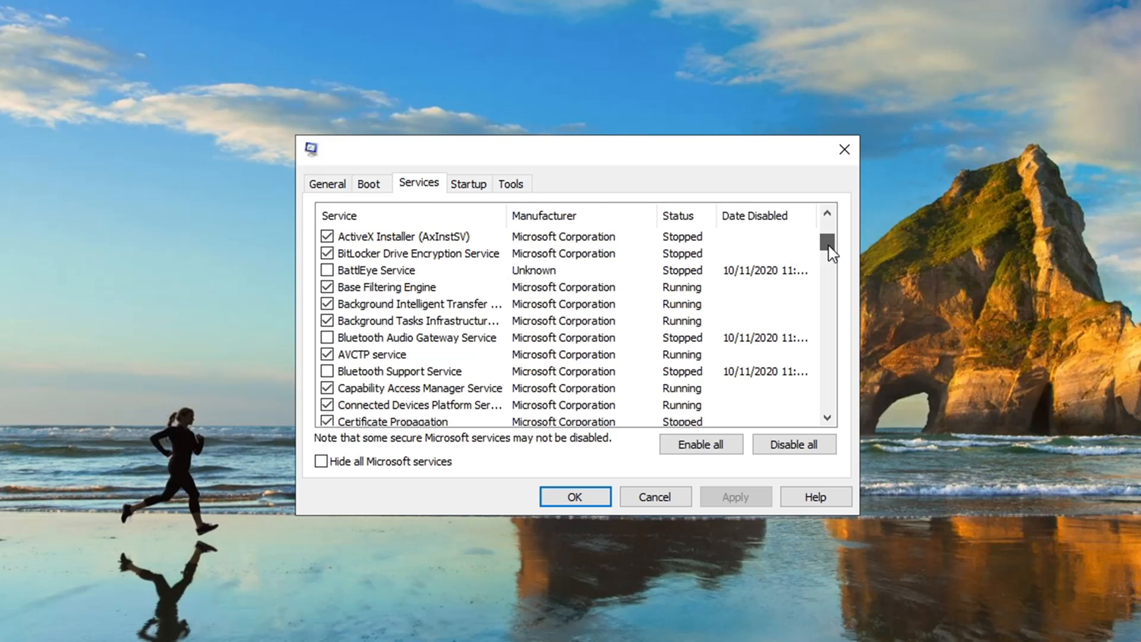
scroll("down", 3)
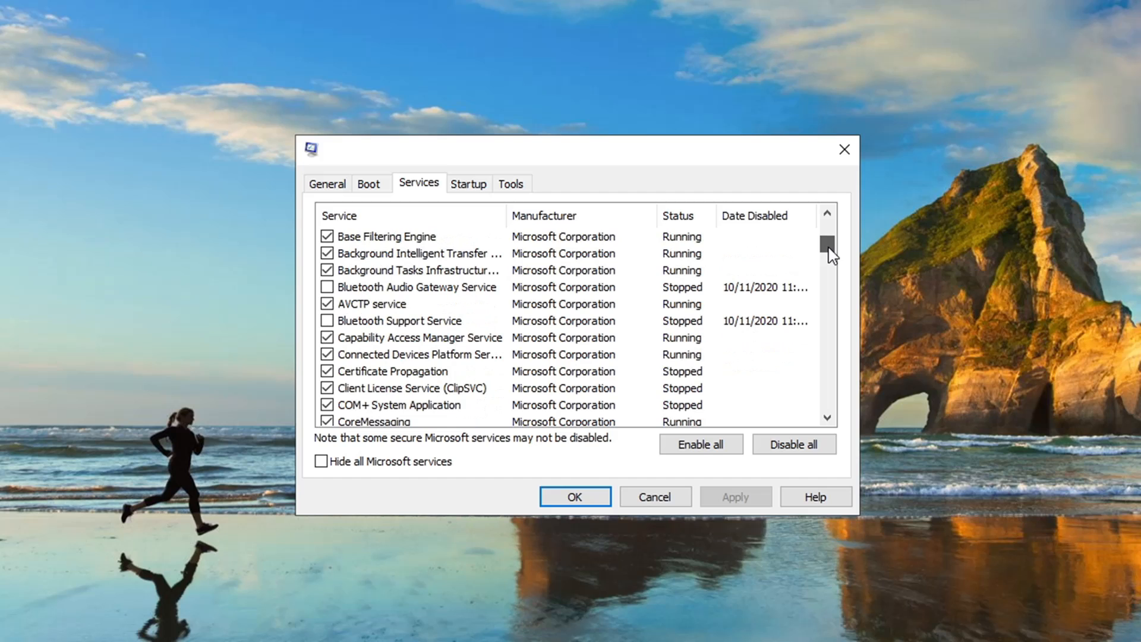
scroll("down", 3)
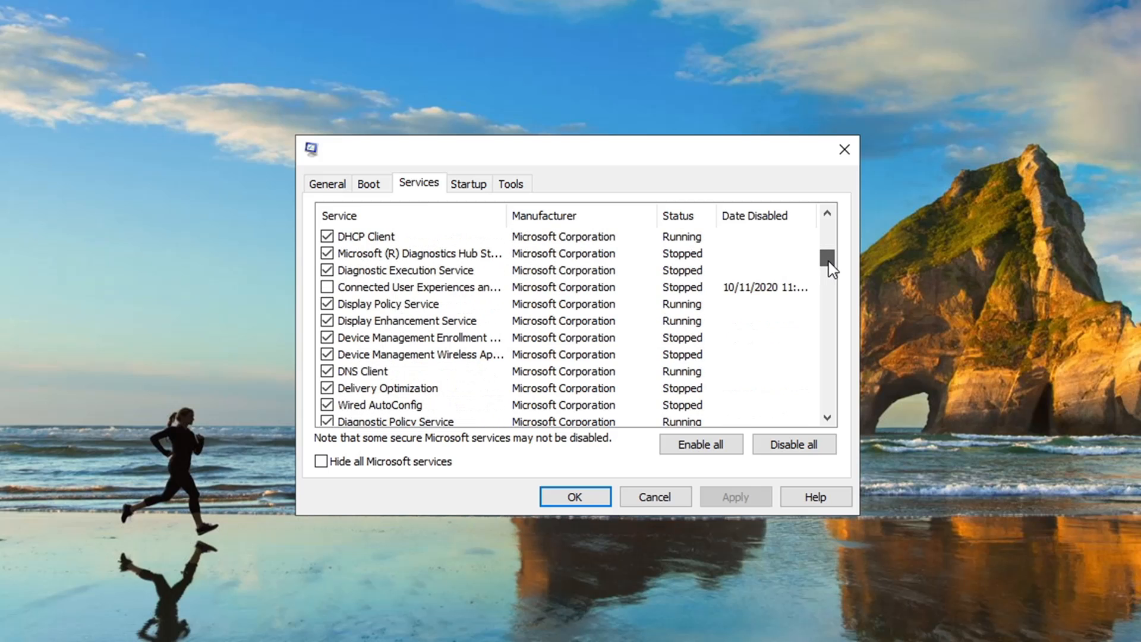
scroll("down", 3)
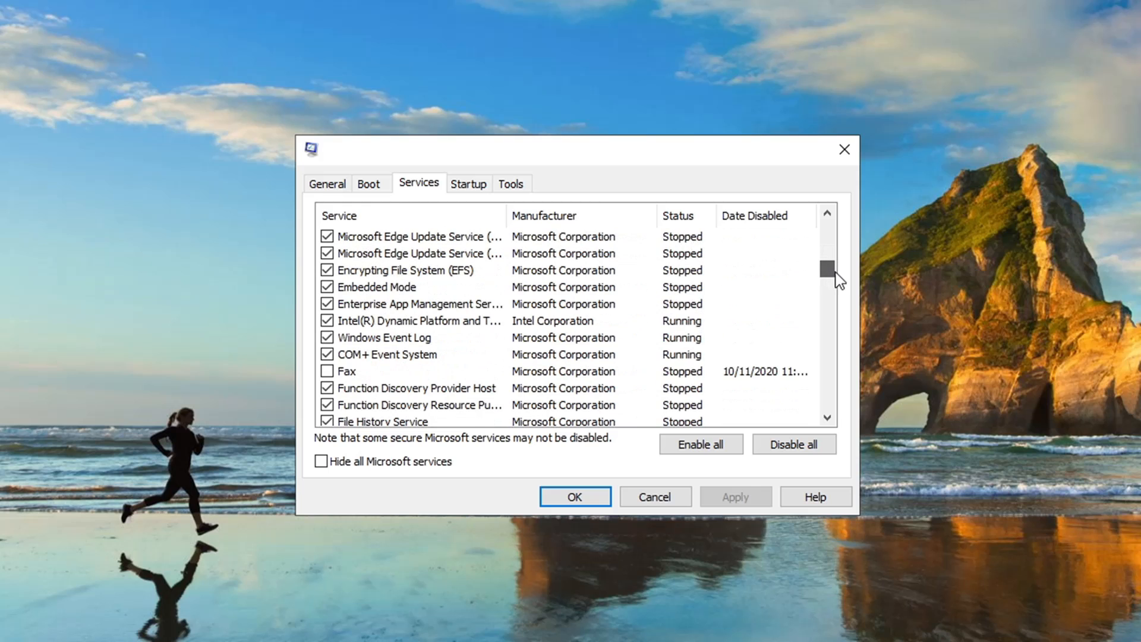
scroll("down", 3)
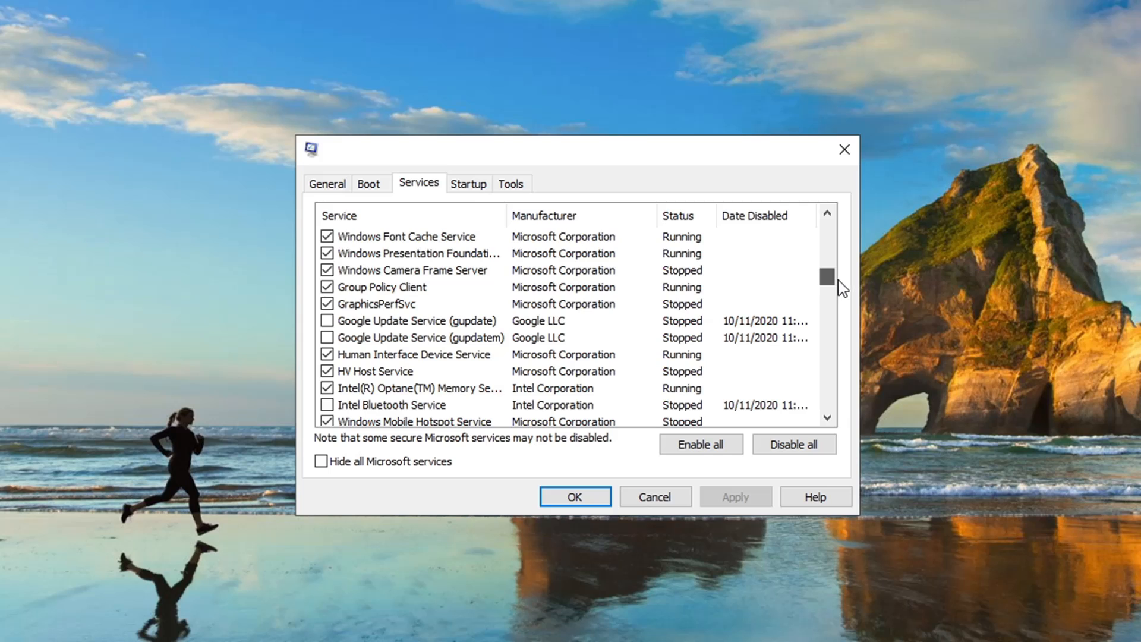
scroll("down", 3)
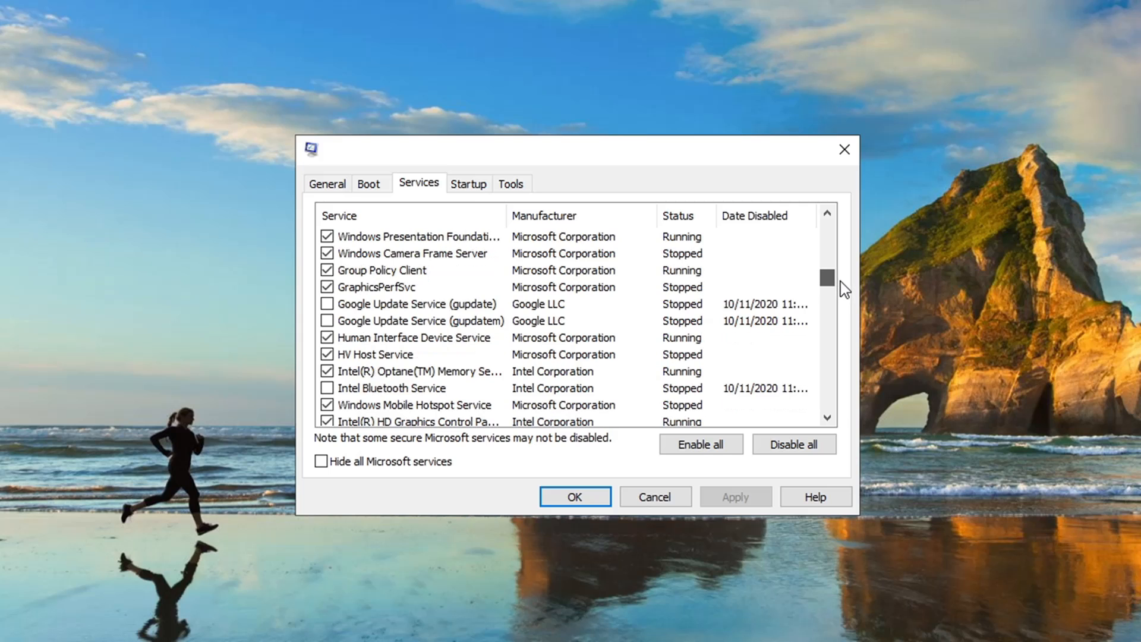
scroll("down", 3)
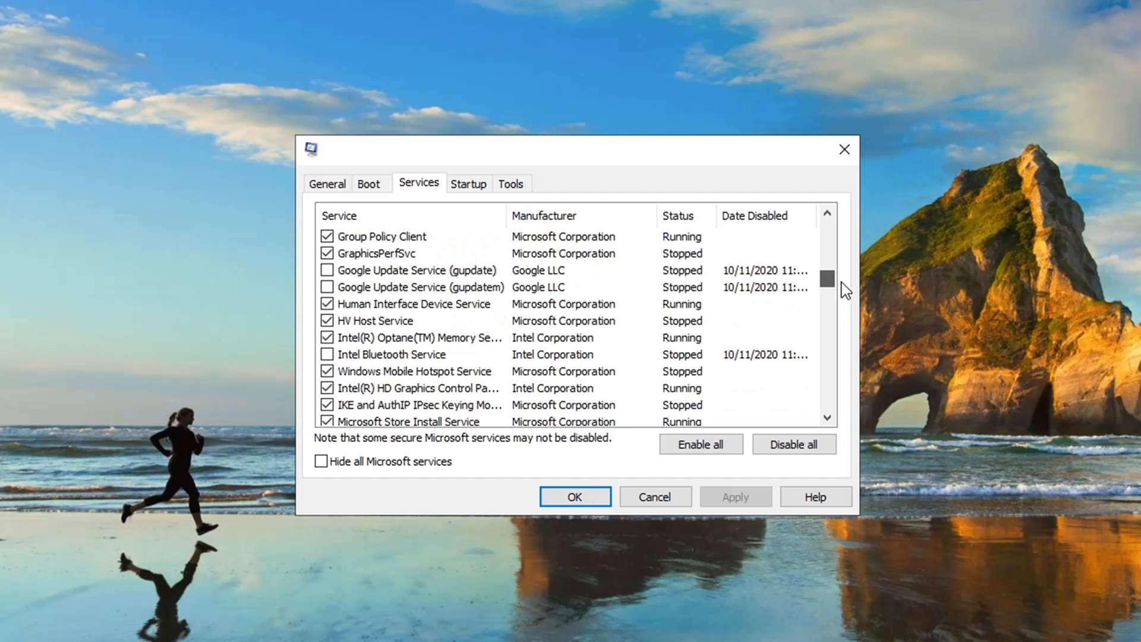
scroll("down", 3)
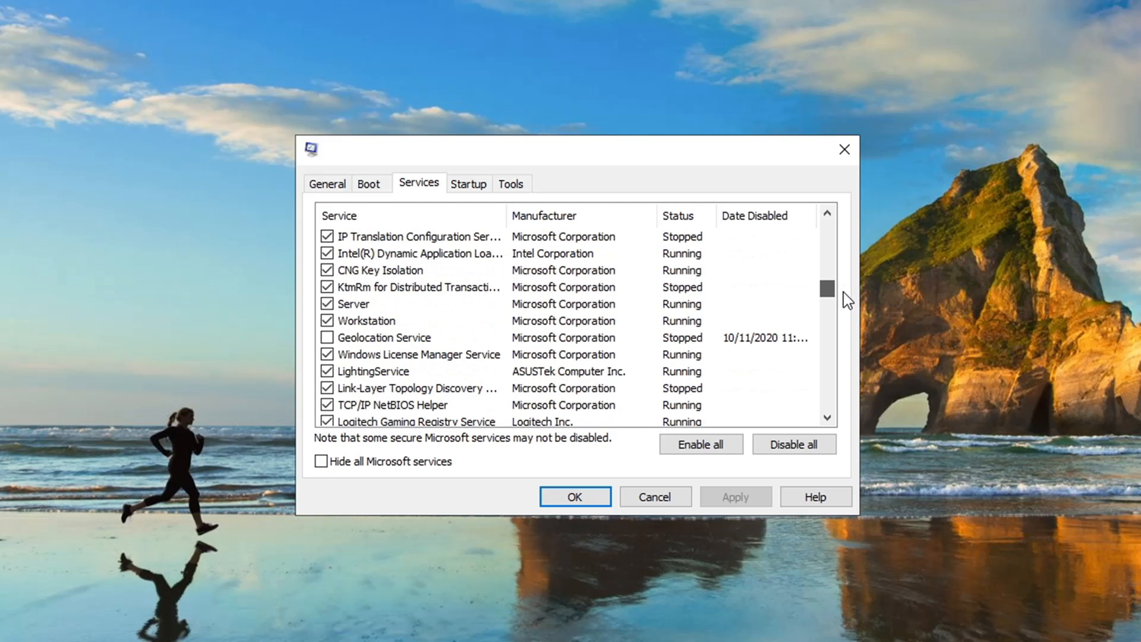
scroll("down", 3)
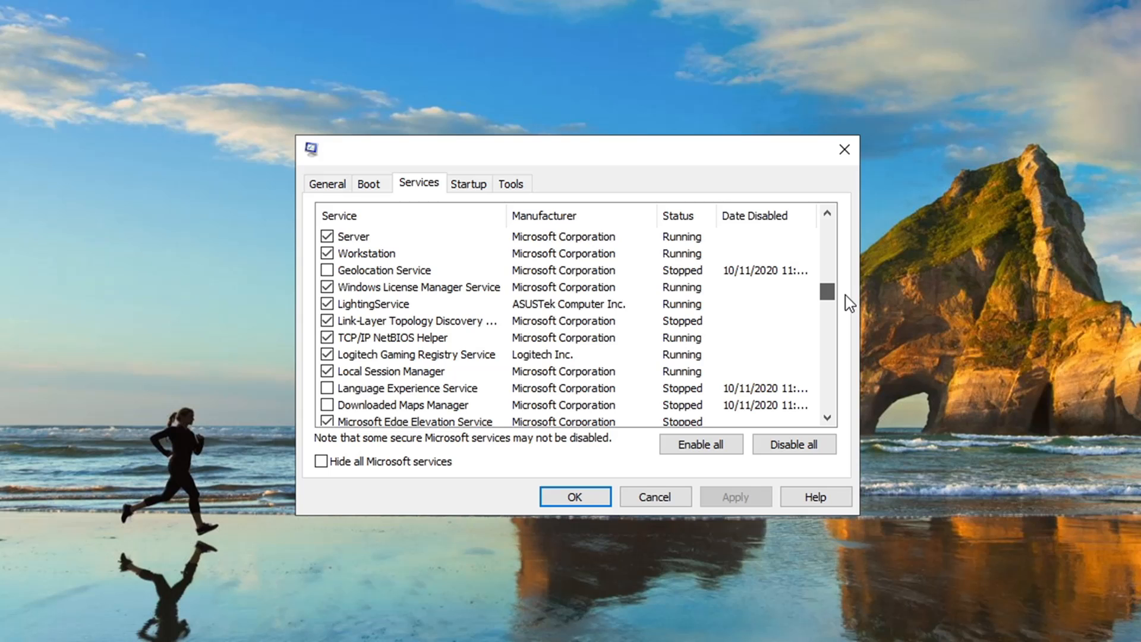
scroll("down", 3)
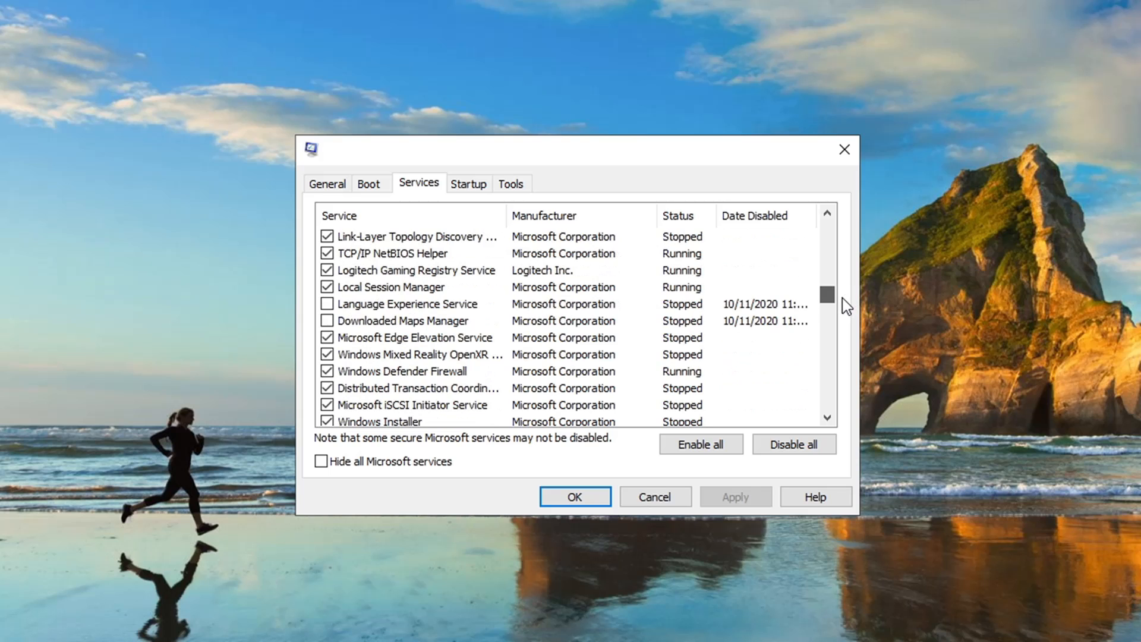
scroll("down", 3)
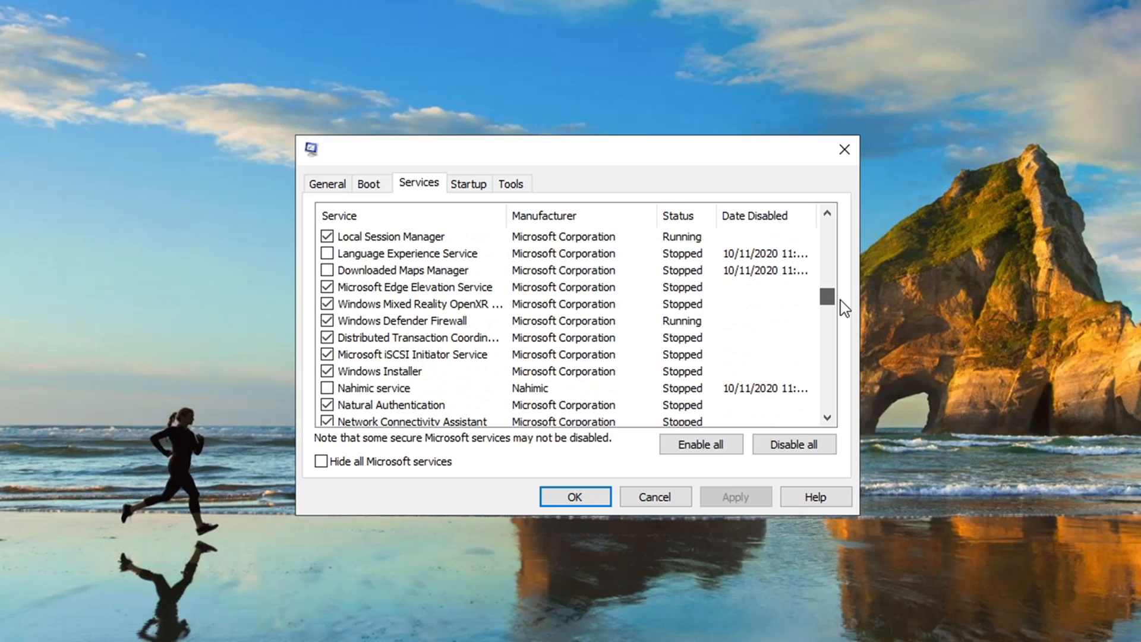
scroll("down", 3)
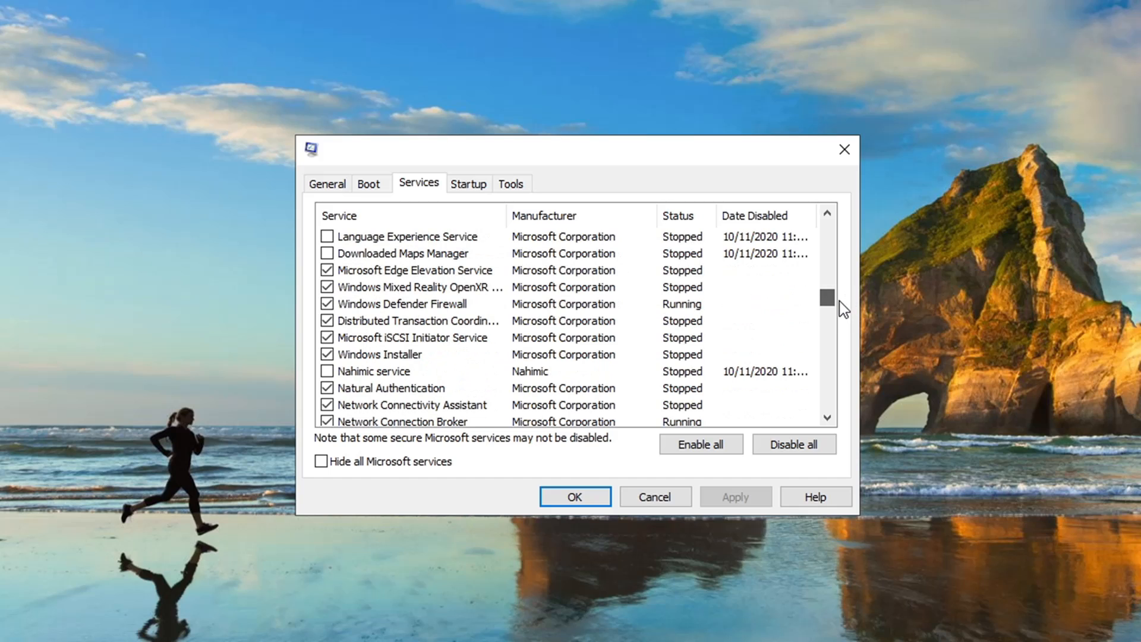
scroll("down", 3)
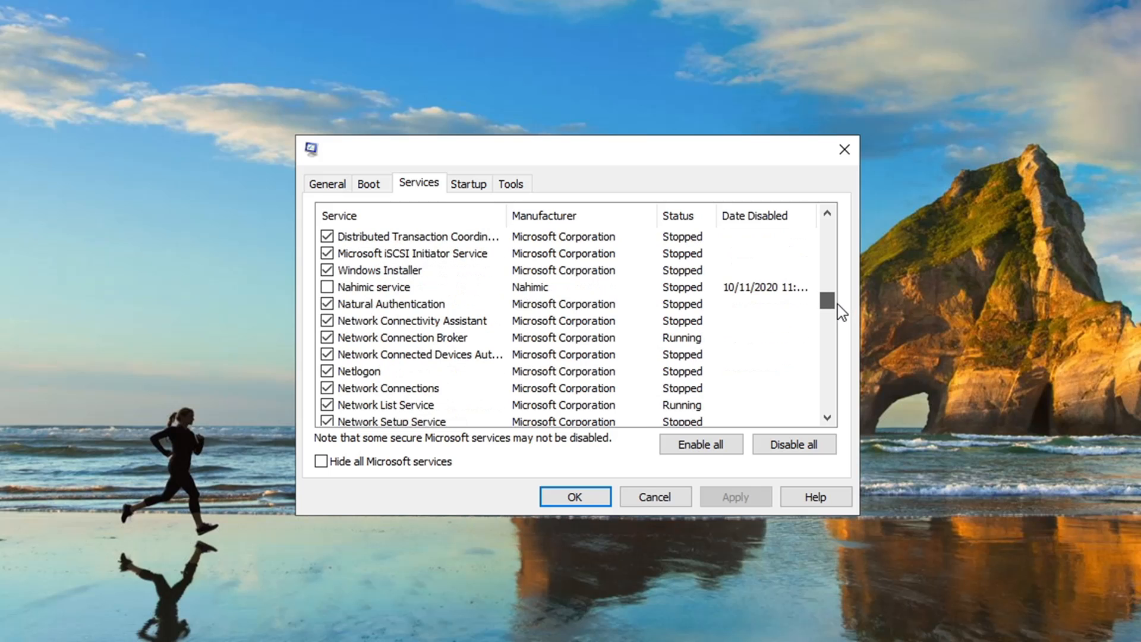
scroll("down", 3)
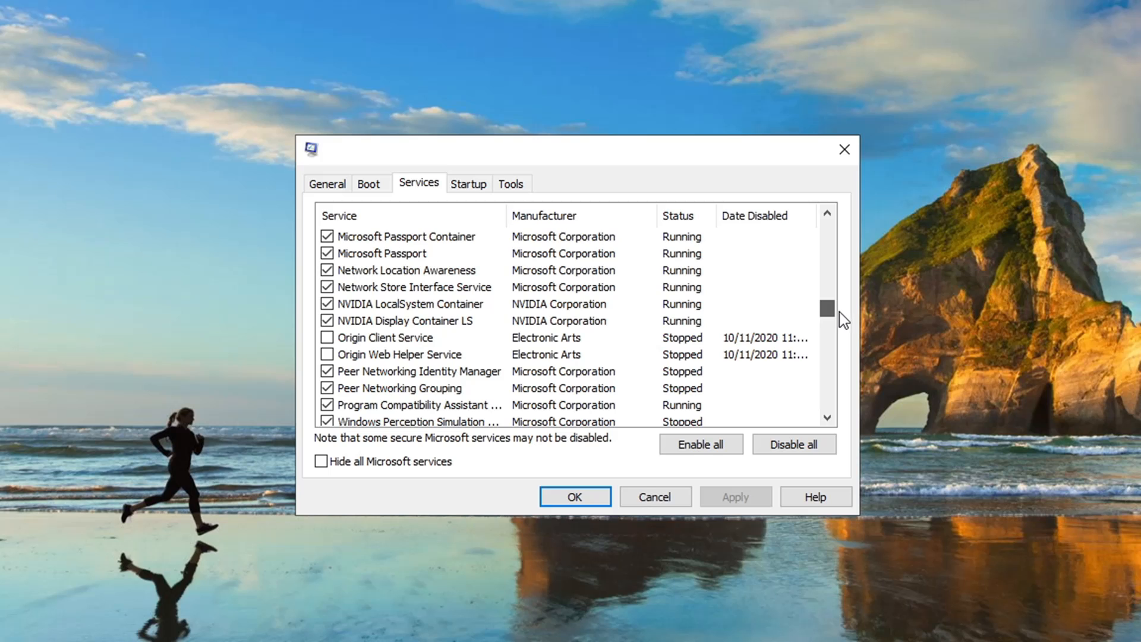
scroll("down", 3)
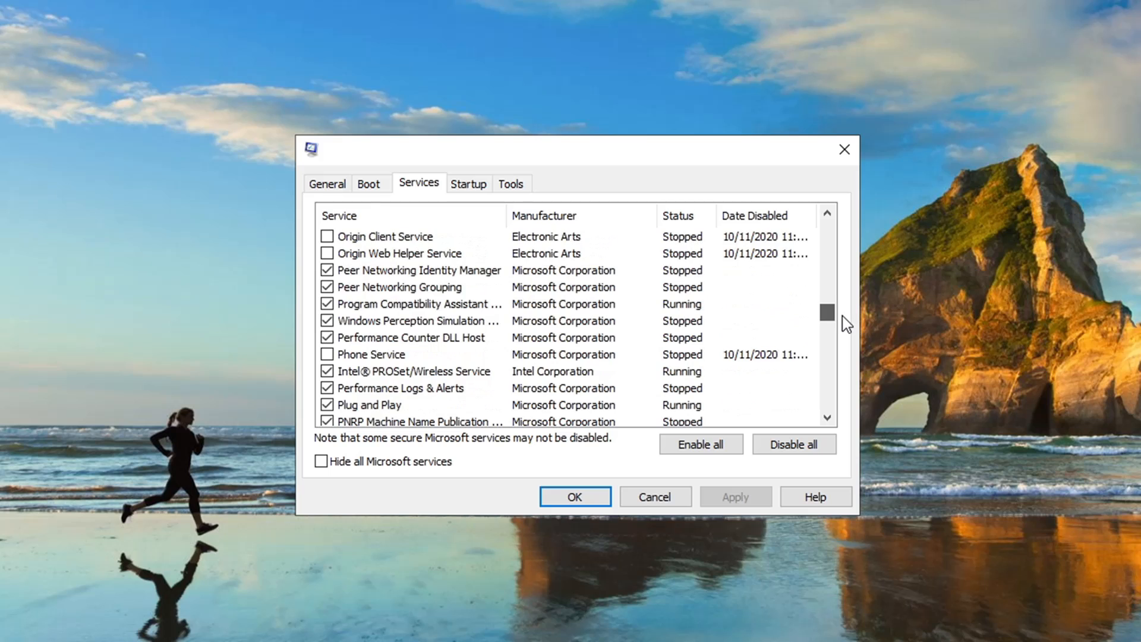
scroll("down", 3)
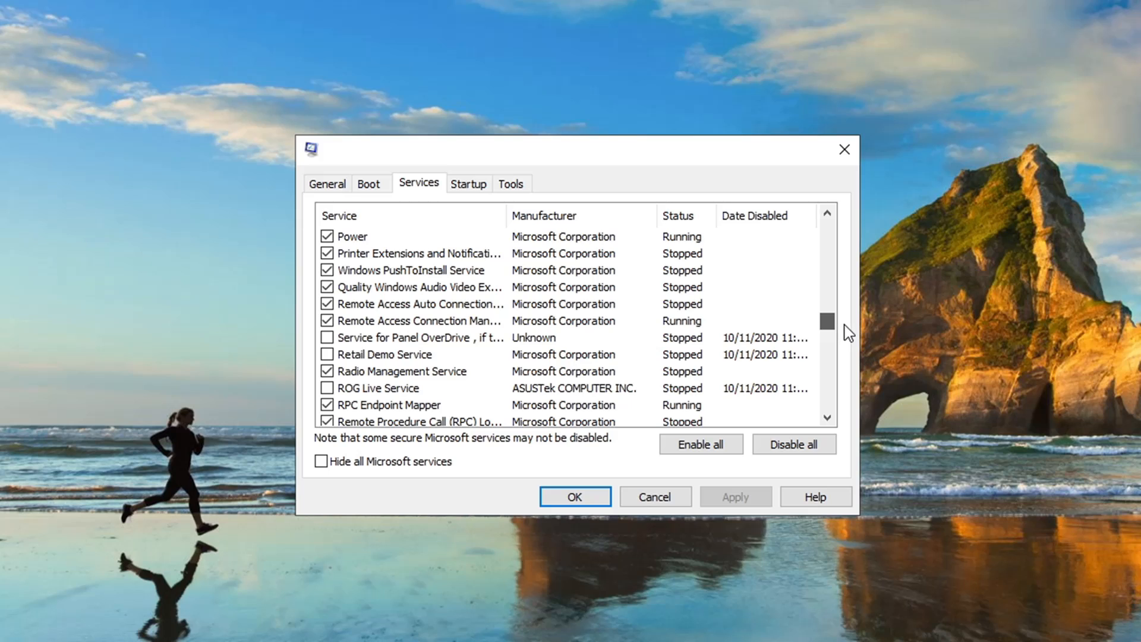
scroll("down", 3)
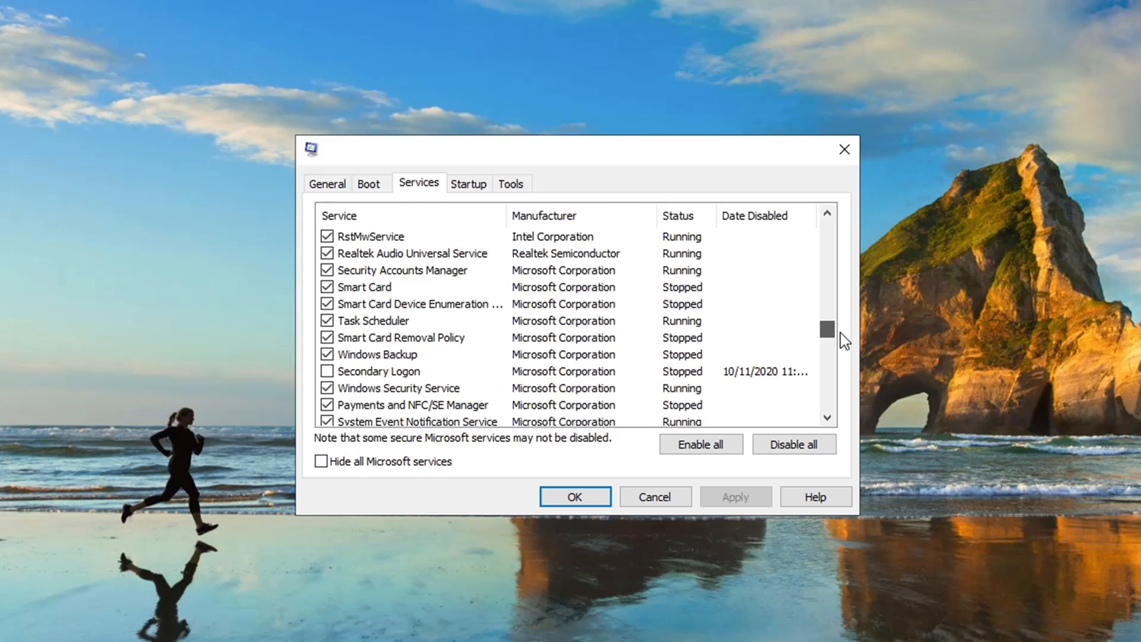
scroll("down", 3)
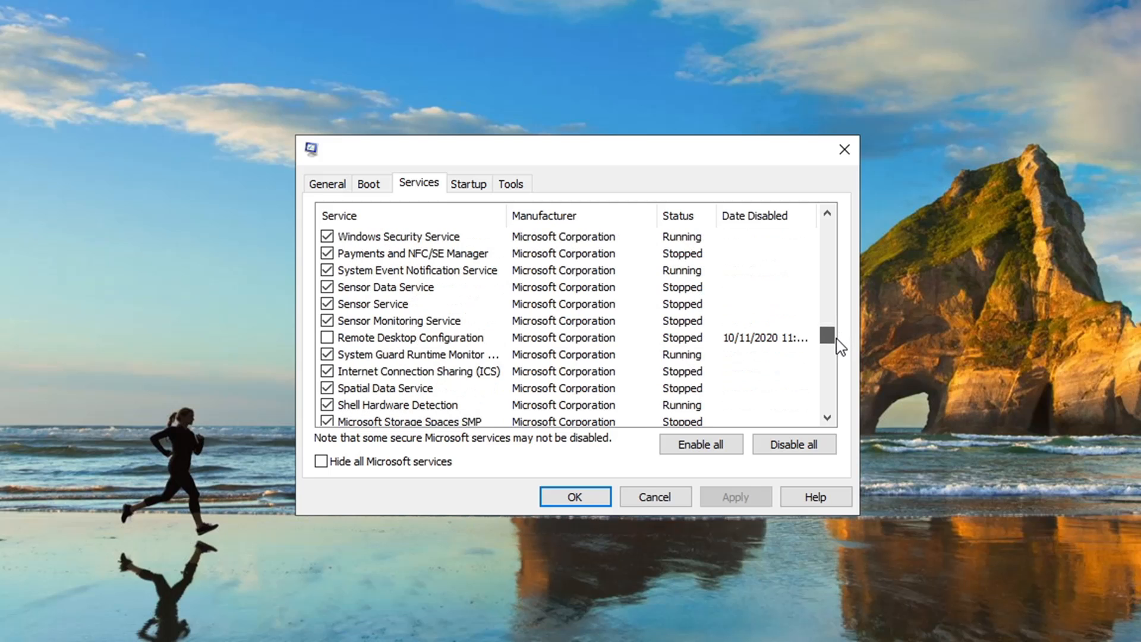
scroll("down", 3)
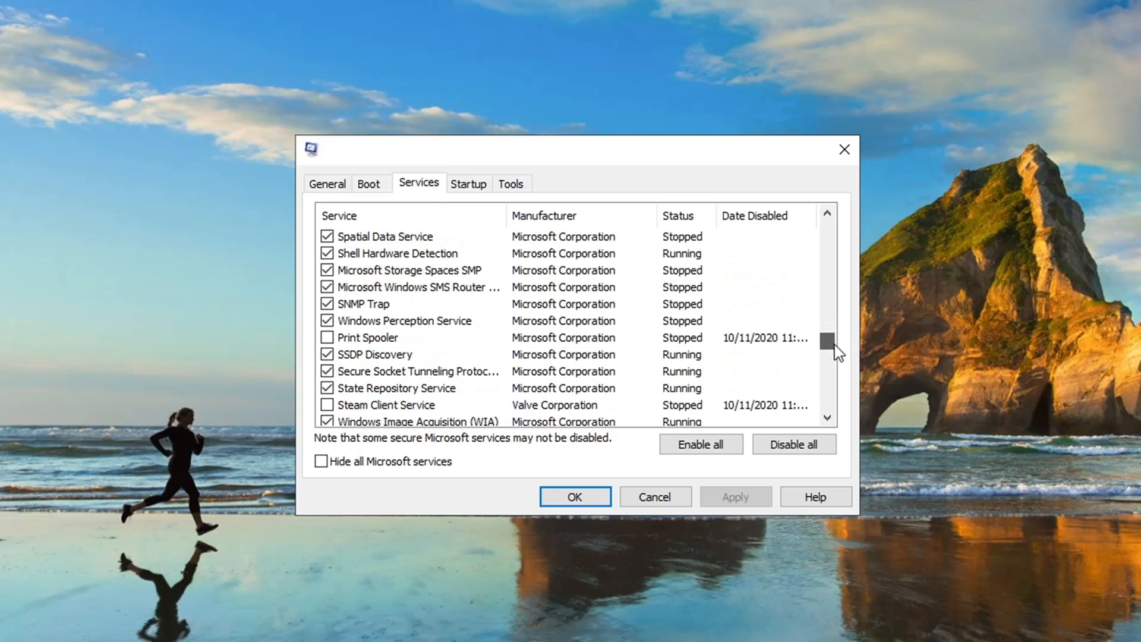
scroll("down", 3)
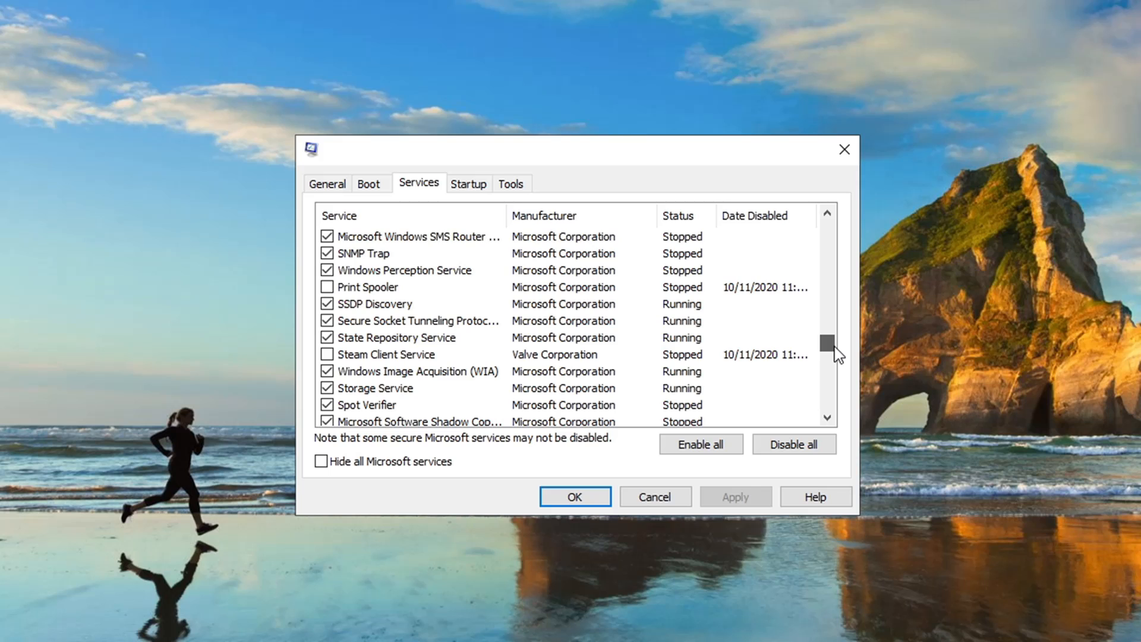
scroll("down", 3)
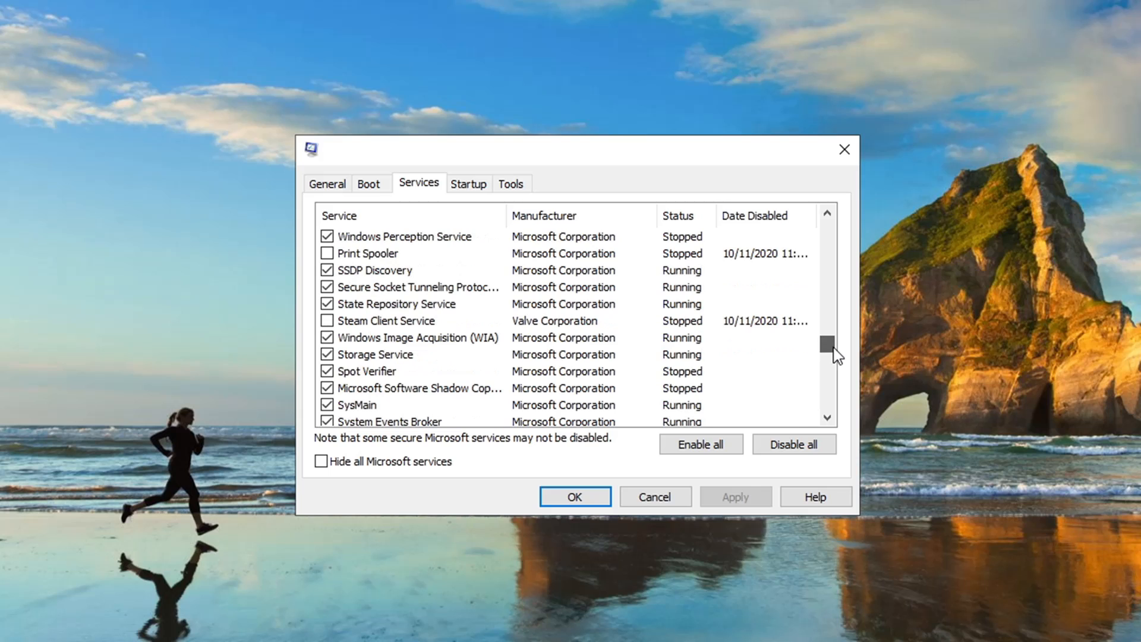
left_click_drag(835, 342, 834, 360)
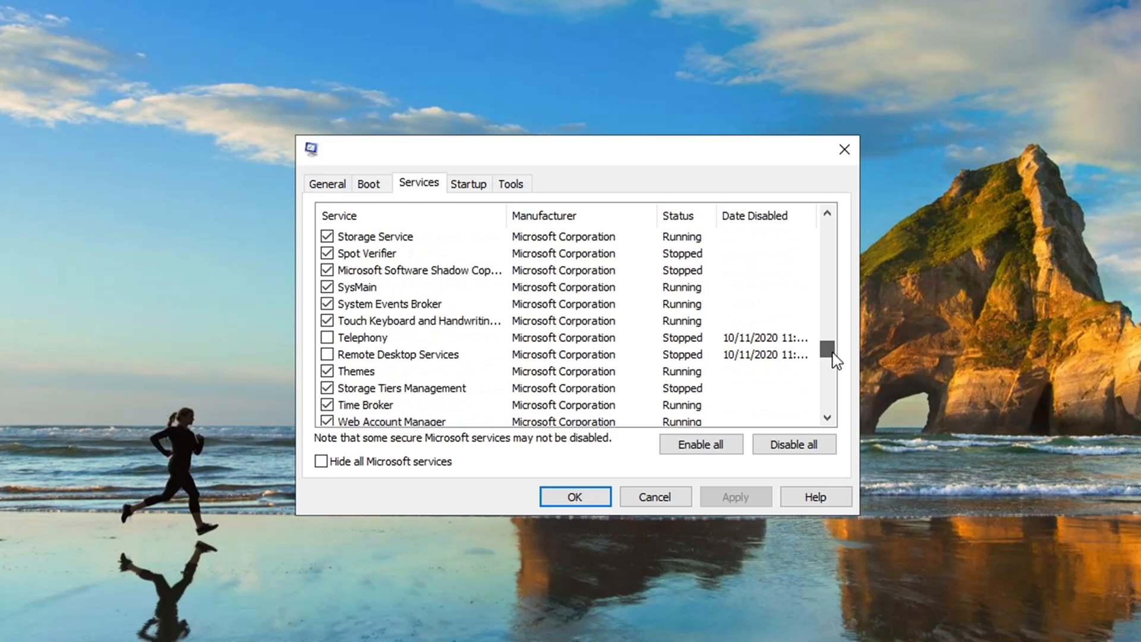
scroll("down", 3)
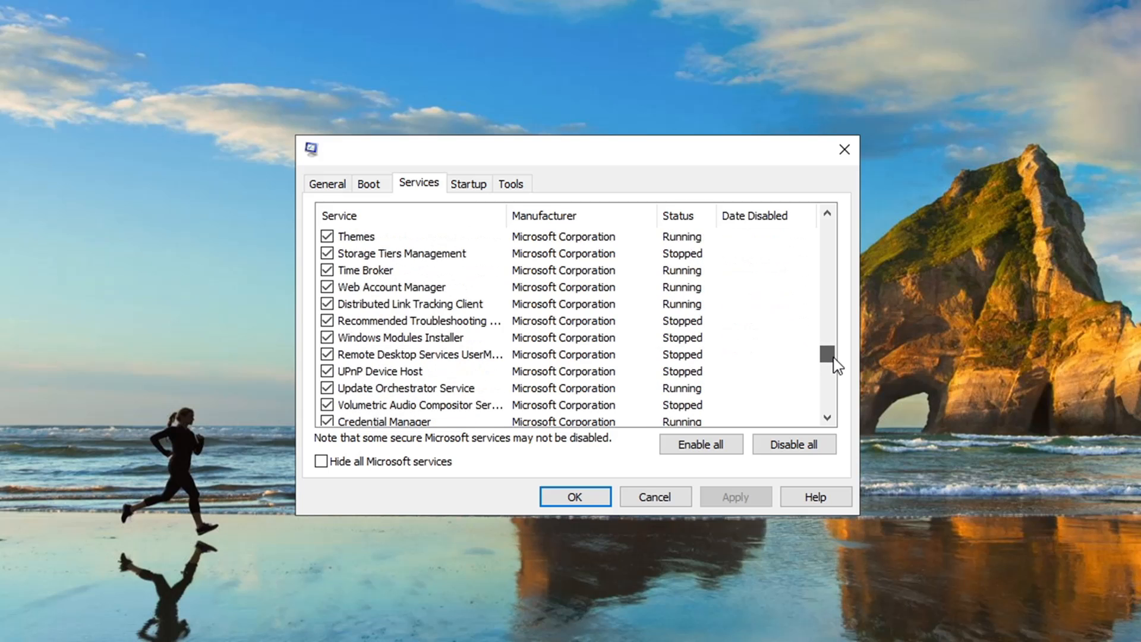
scroll("down", 3)
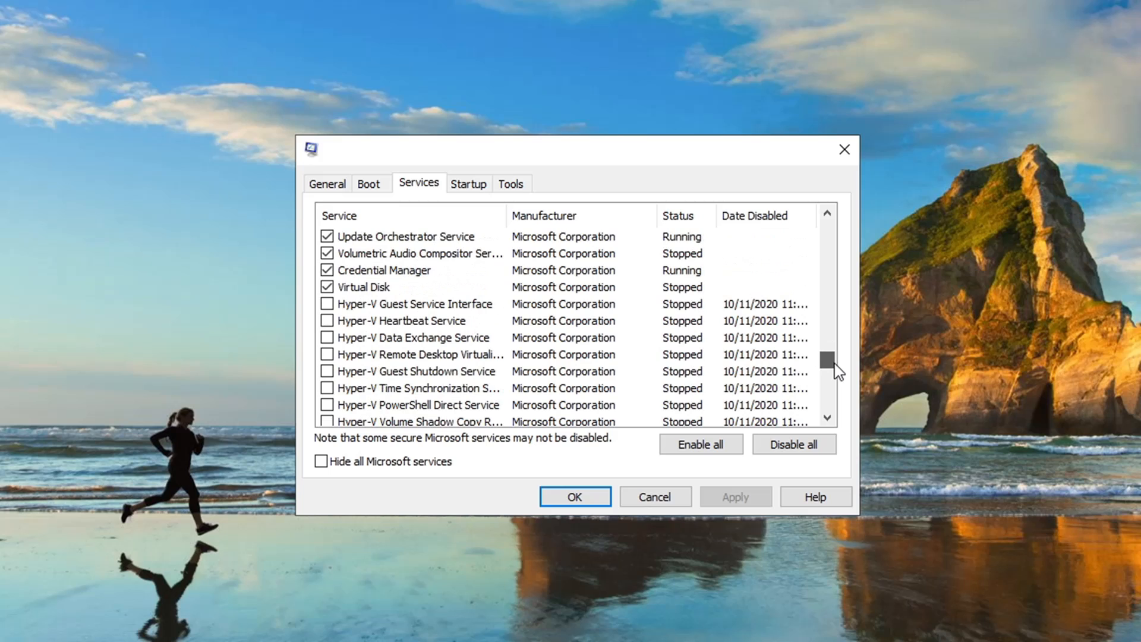
scroll("down", 3)
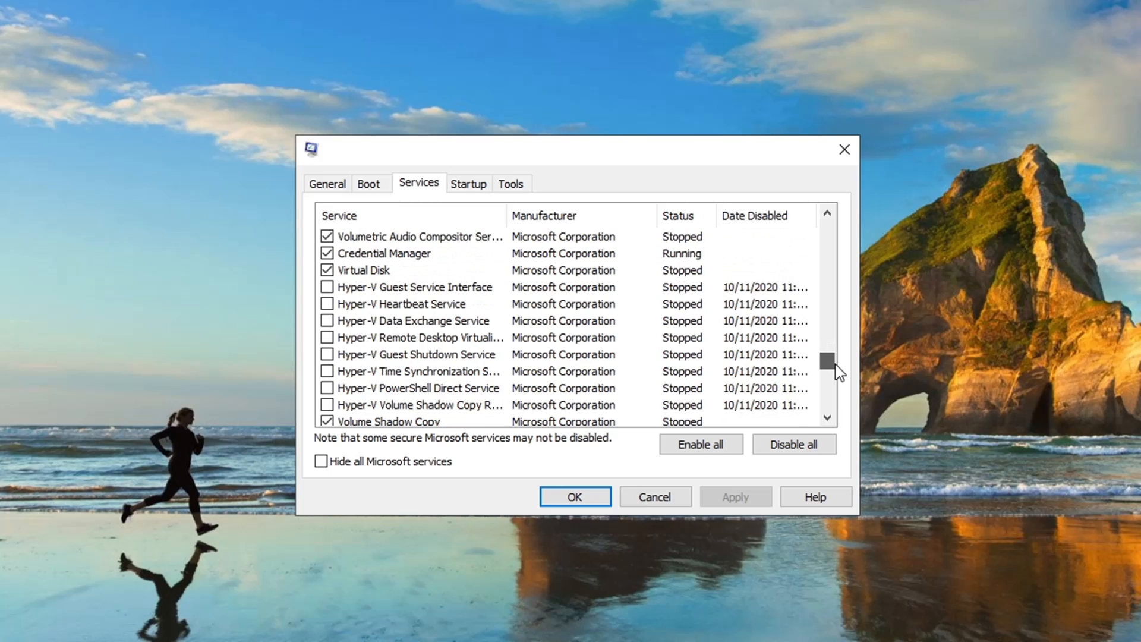
scroll("down", 3)
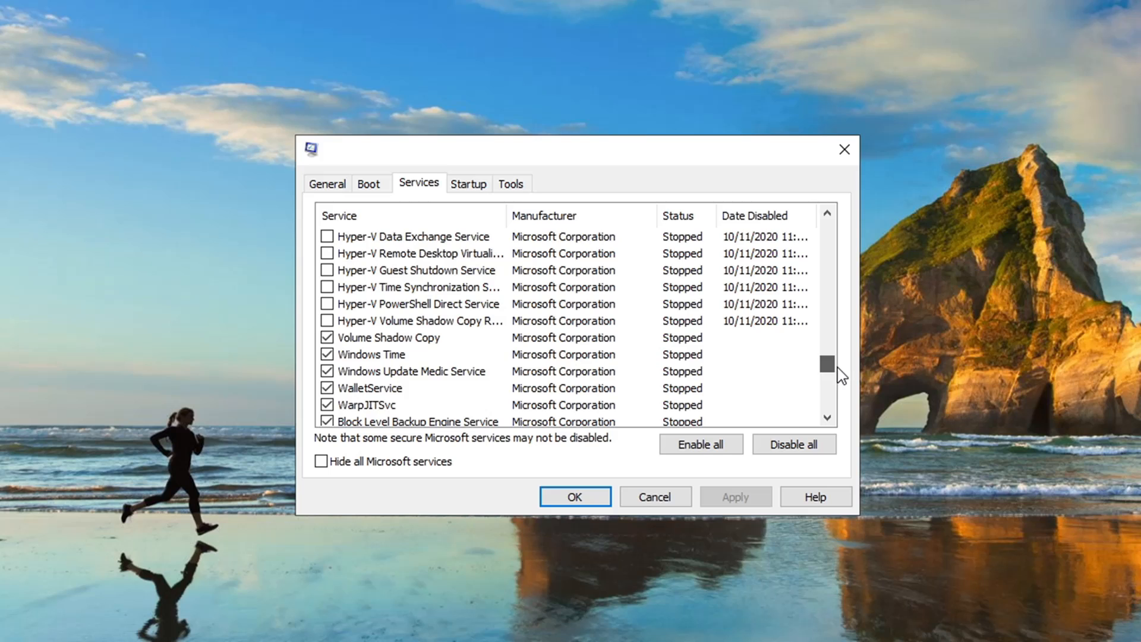
scroll("down", 3)
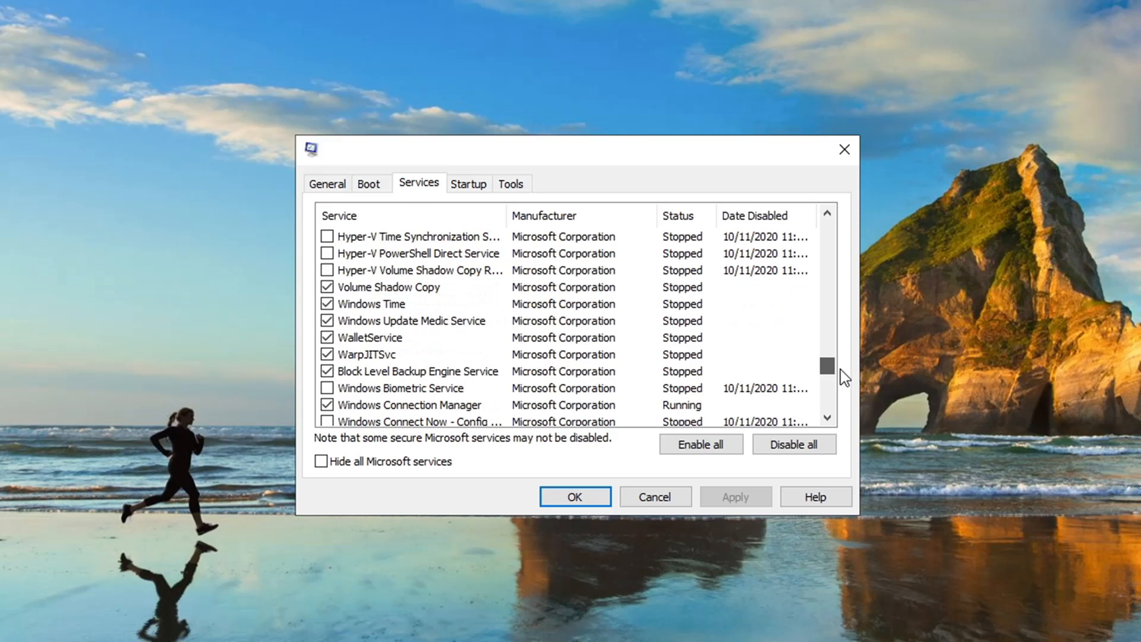
scroll("down", 3)
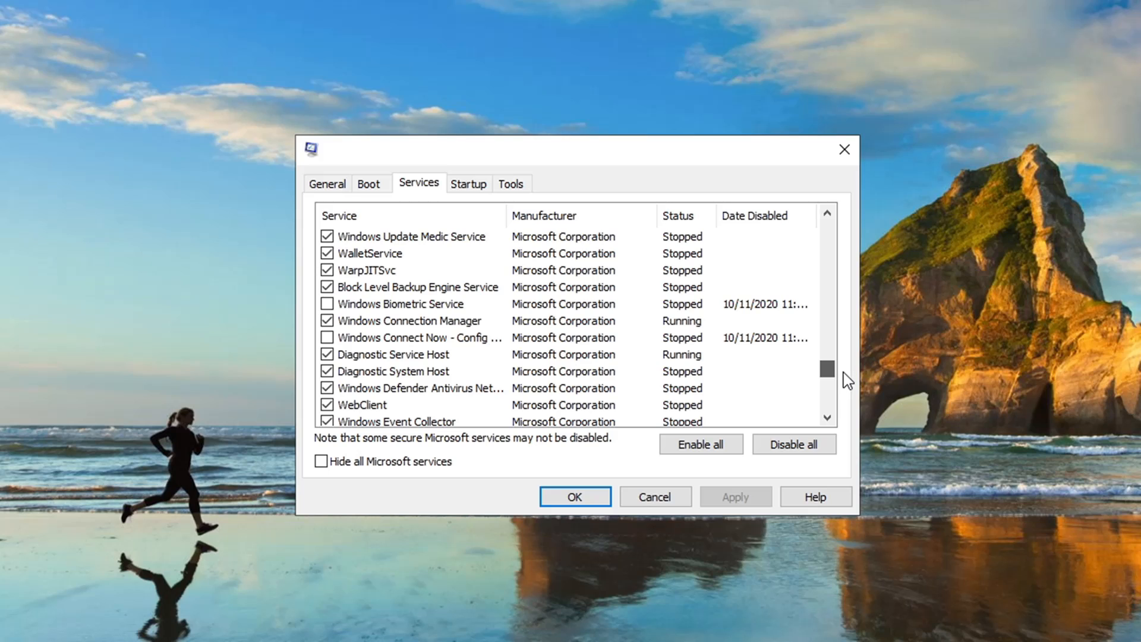
scroll("down", 3)
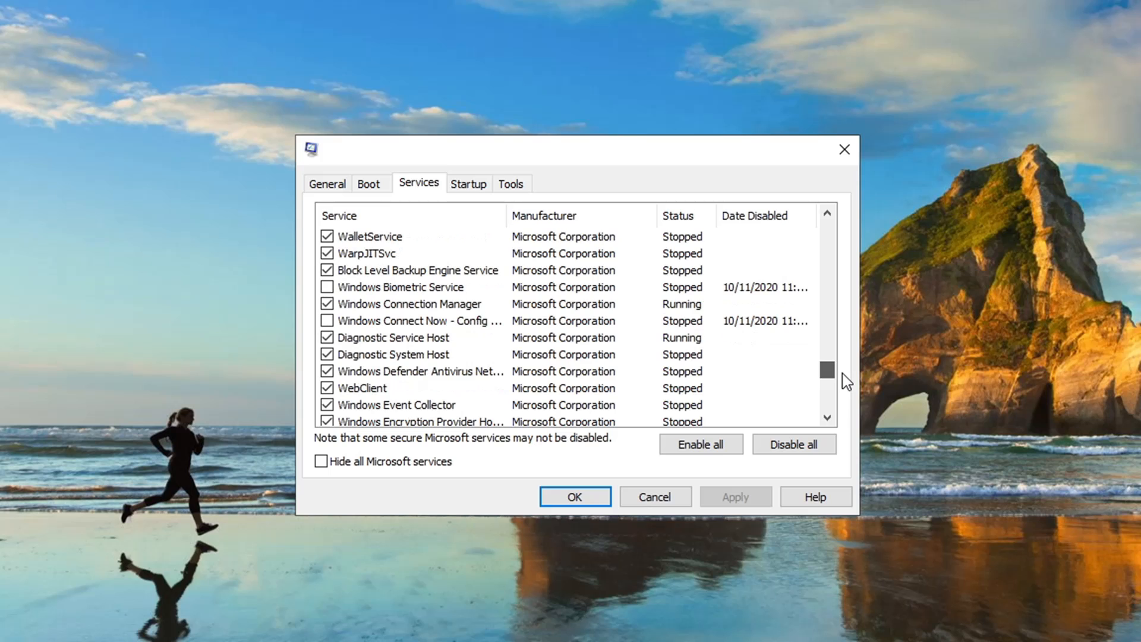
scroll("down", 3)
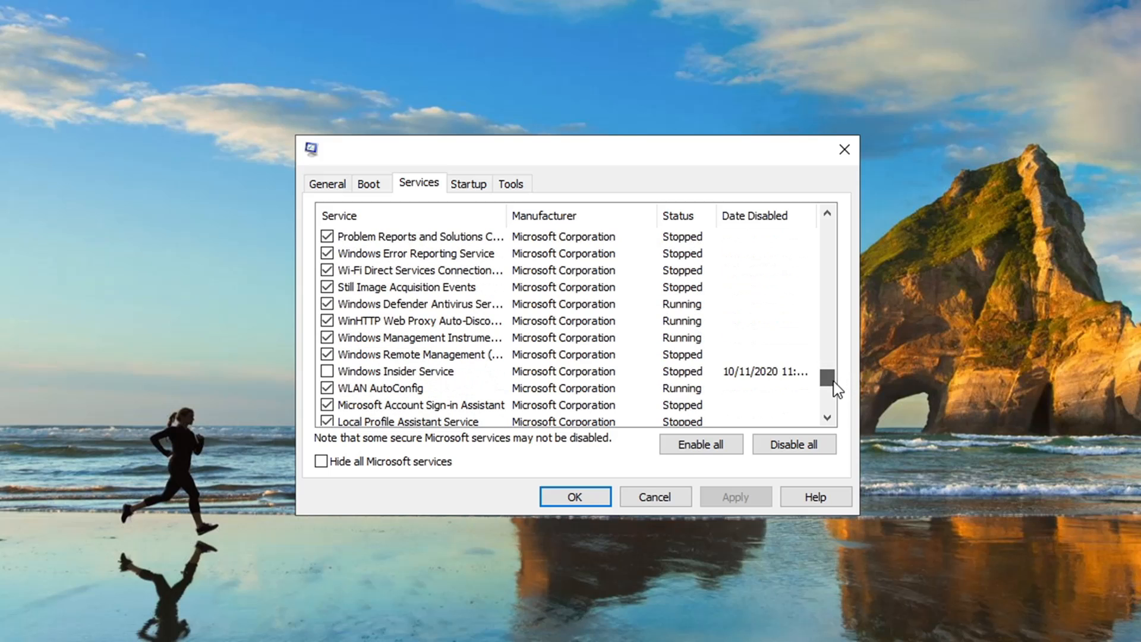
scroll("down", 3)
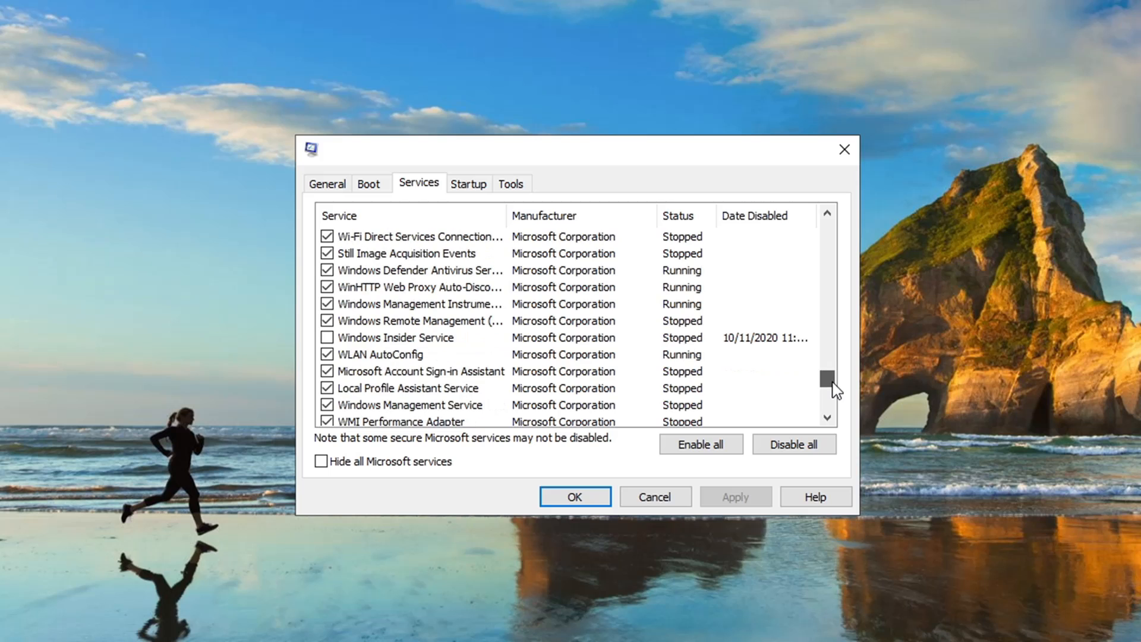
scroll("down", 3)
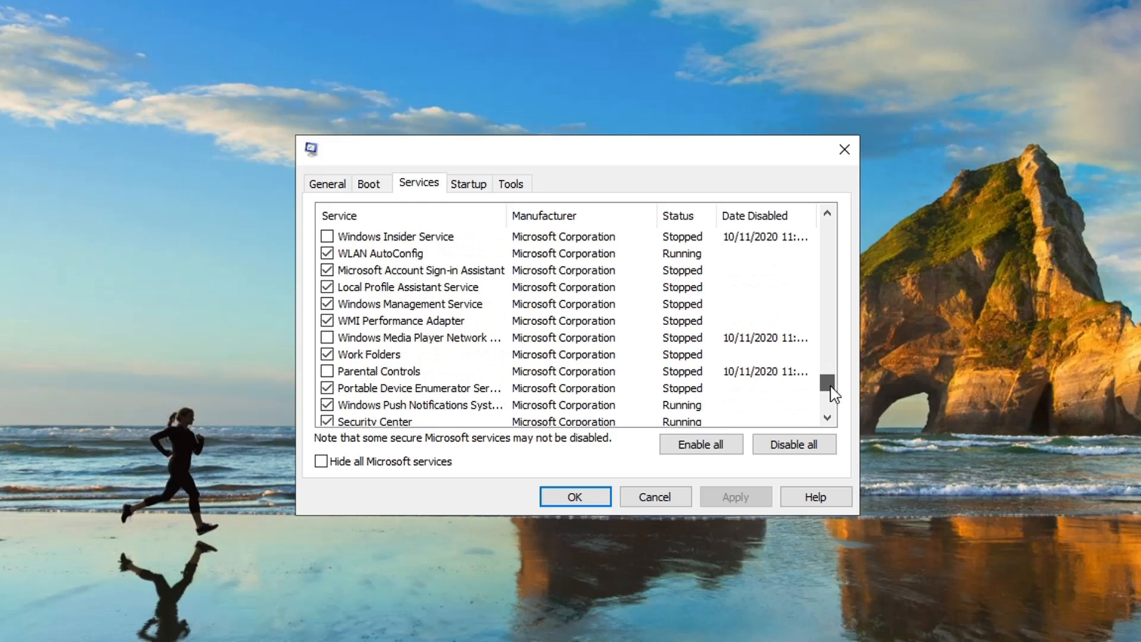
scroll("down", 3)
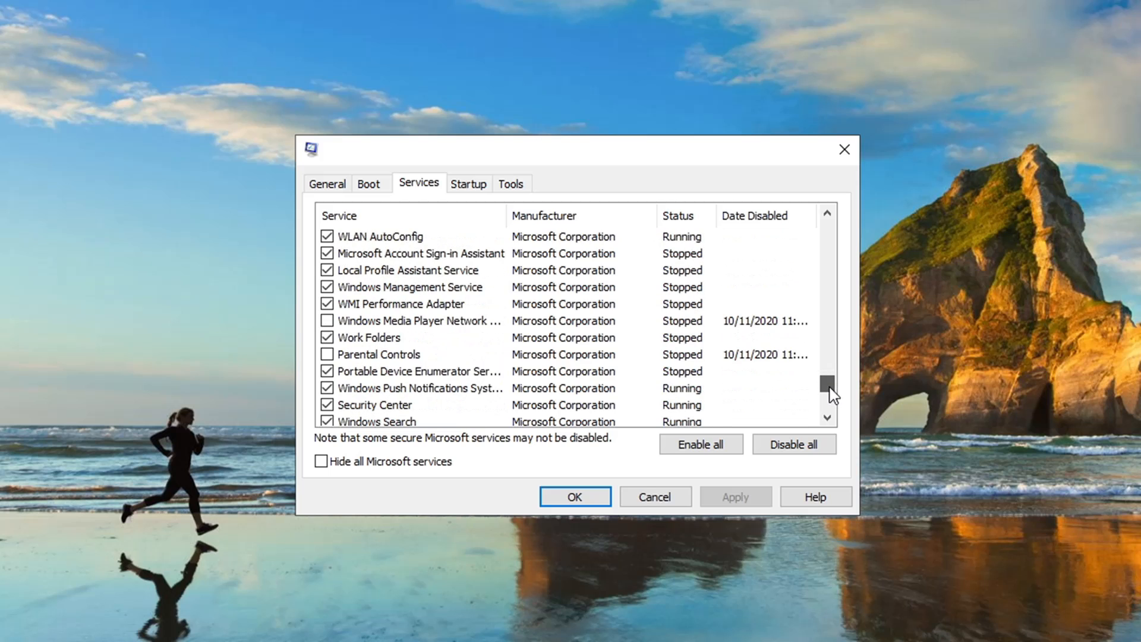
scroll("down", 3)
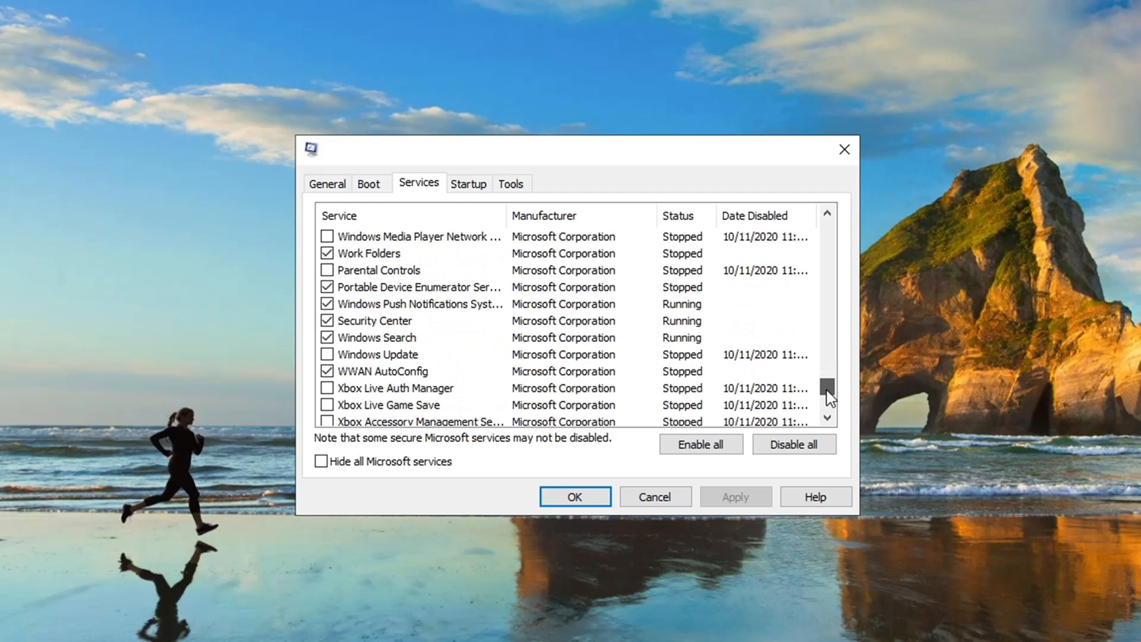
scroll("down", 3)
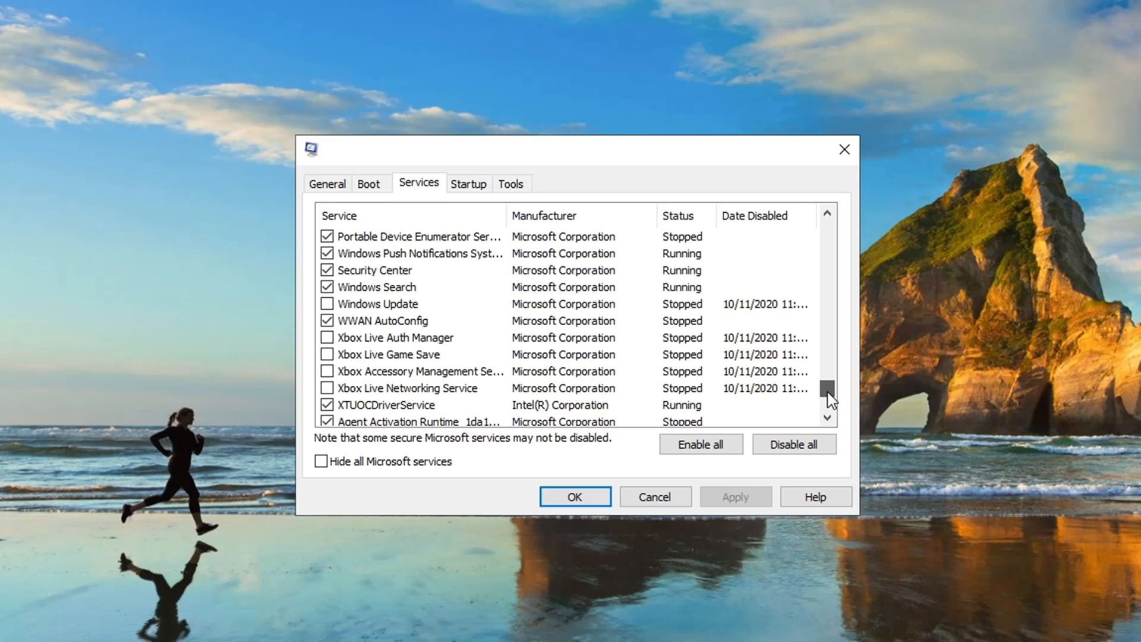
scroll("down", 3)
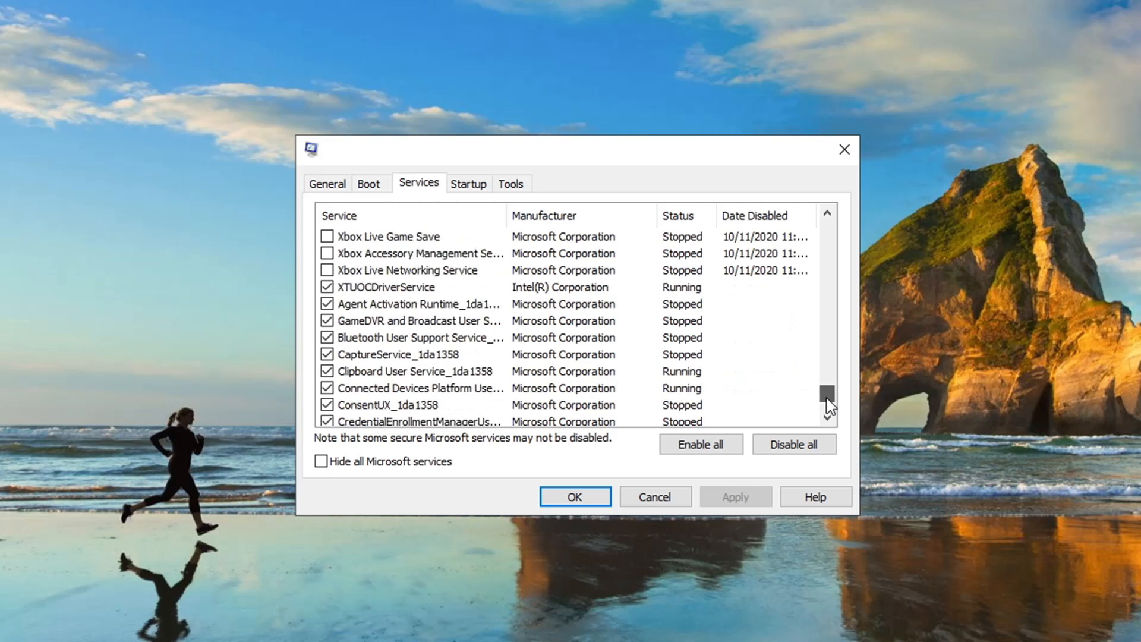
scroll("down", 3)
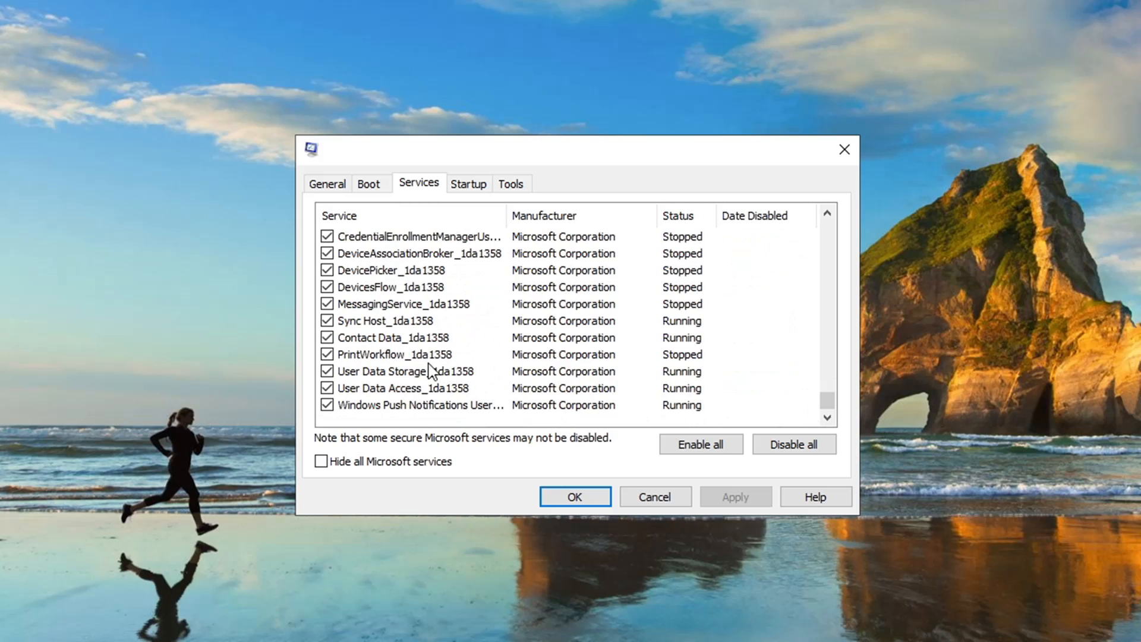
scroll("up", 3)
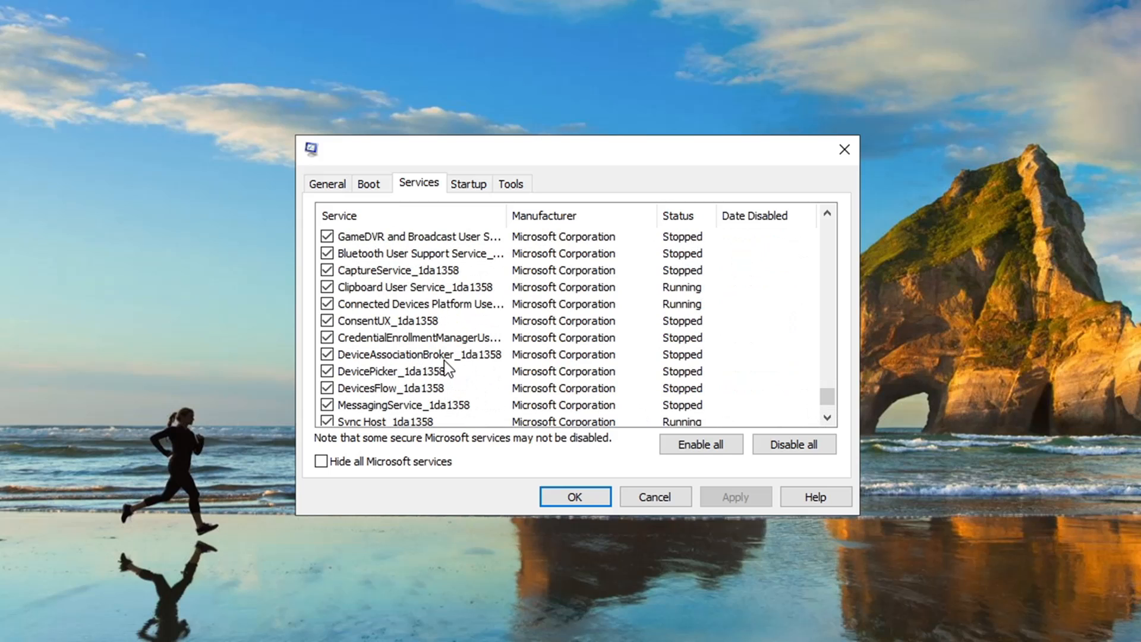